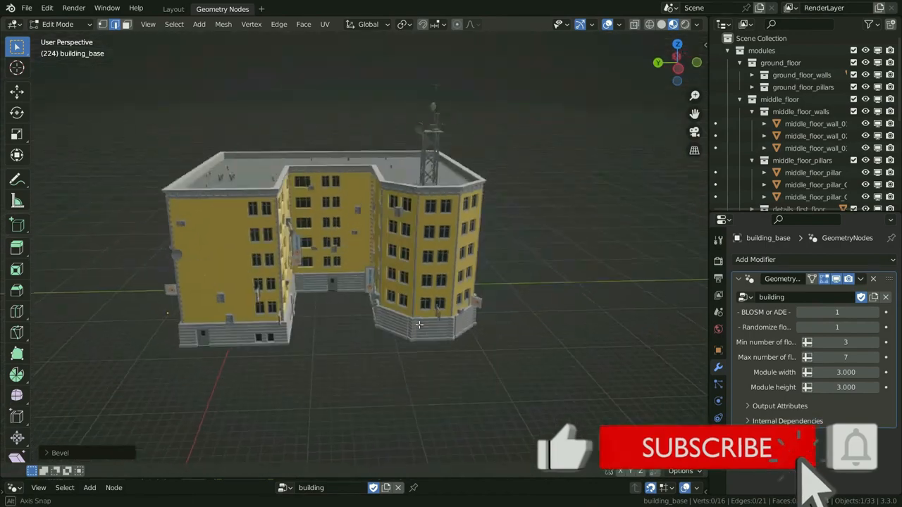
Browse the Buildify 1.0 preview images and highlight the Blender 3.2 requirement note.
{"action": "left_click", "coordinate": [846, 357]}
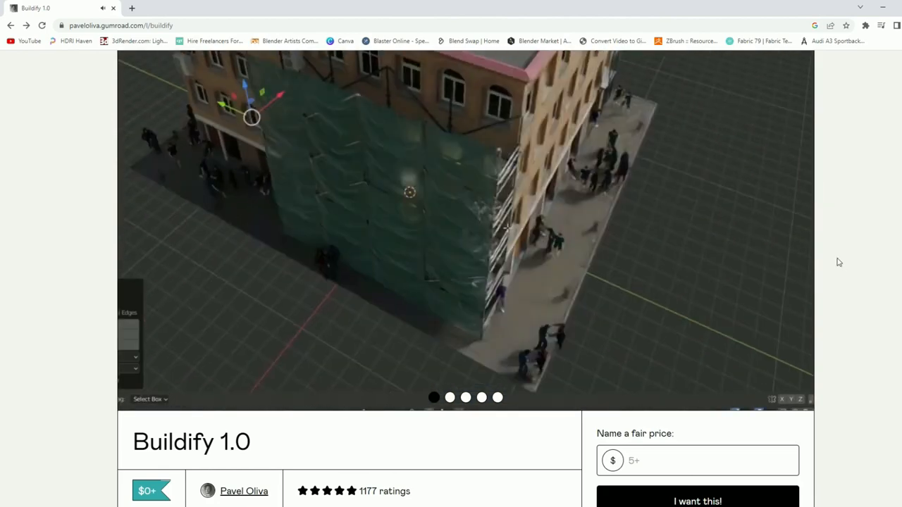
{"action": "left_click", "coordinate": [795, 62]}
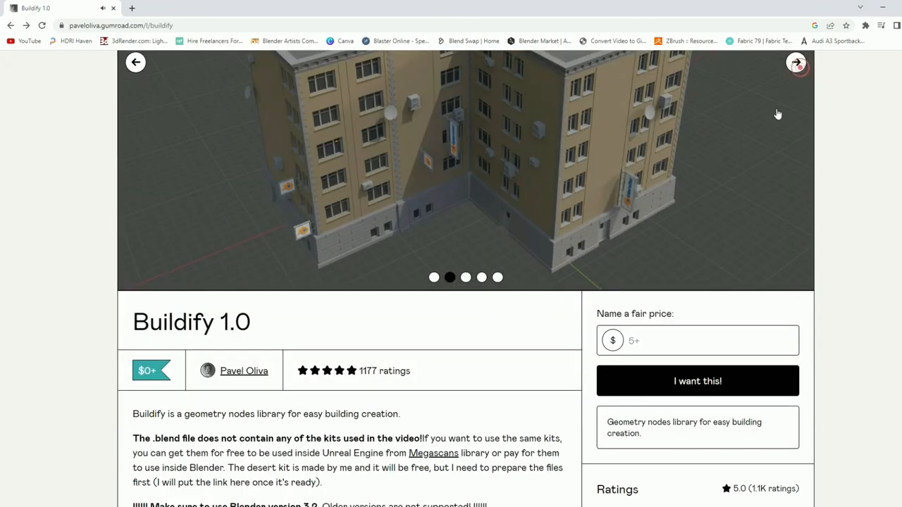
{"action": "scroll", "scroll_direction": "down", "scroll_amount": 3}
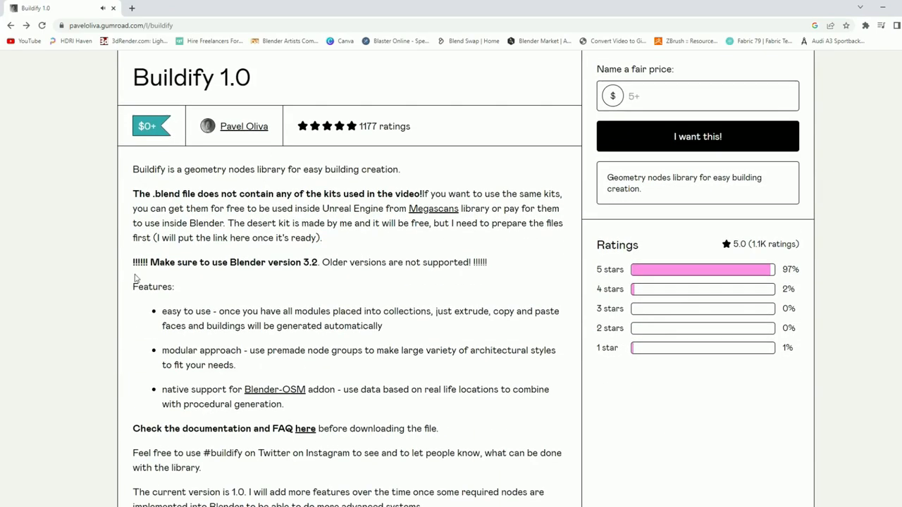
{"action": "left_click_drag", "start_coordinate": [133, 262], "coordinate": [176, 286]}
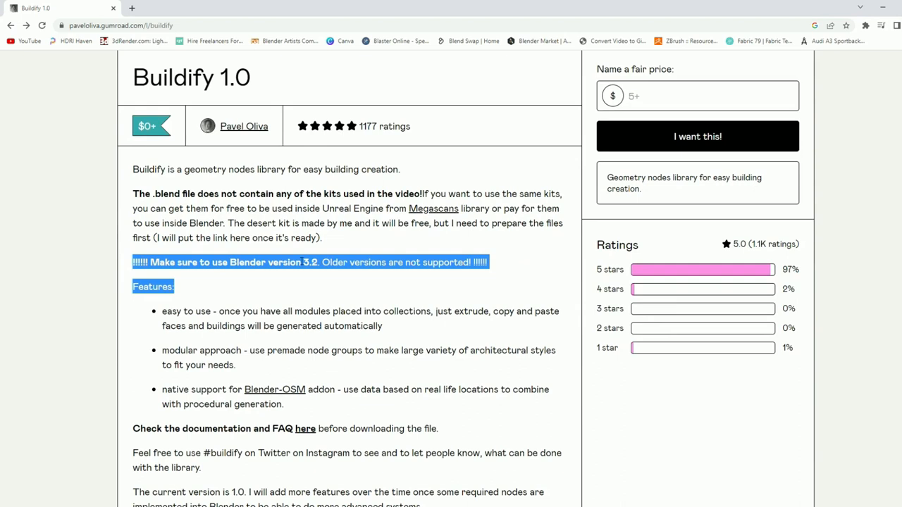
{"action": "mouse_move", "coordinate": [303, 259]}
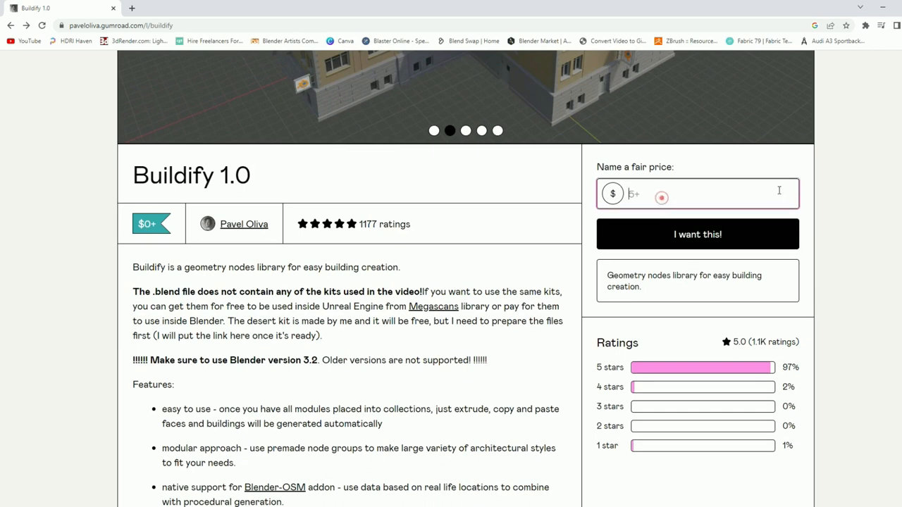
Enter a fair price of 0 for Buildify 1.0.
{"action": "type", "text": "0"}
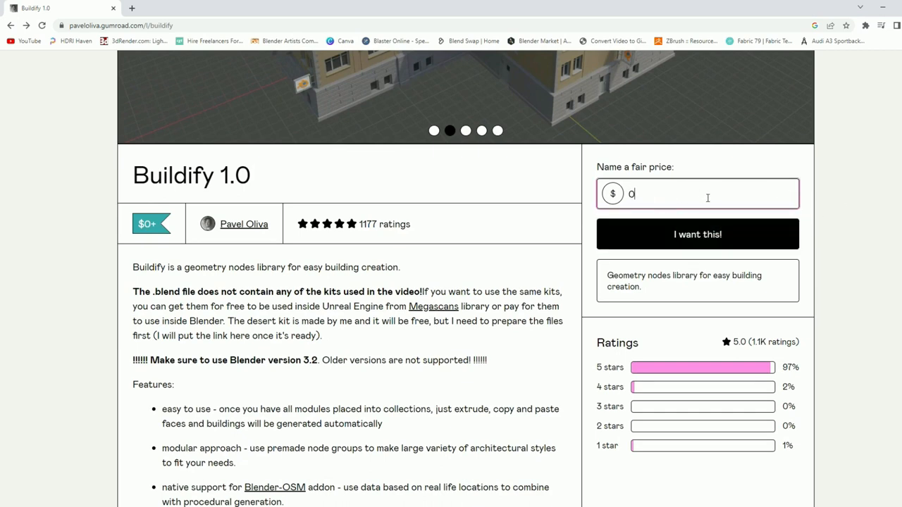
{"action": "type", "text": "5"}
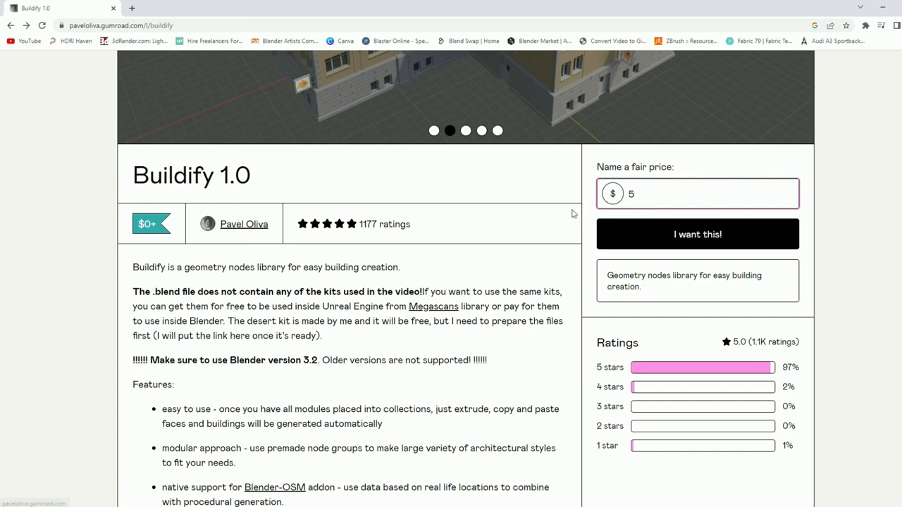
{"action": "type", "text": "0"}
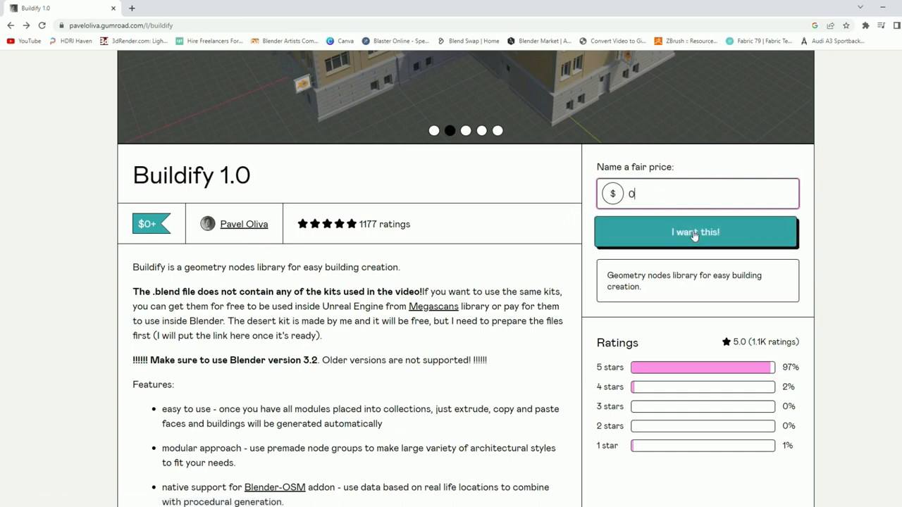
Check out Buildify 1.0 for free using the saved email address.
{"action": "left_click", "coordinate": [694, 232]}
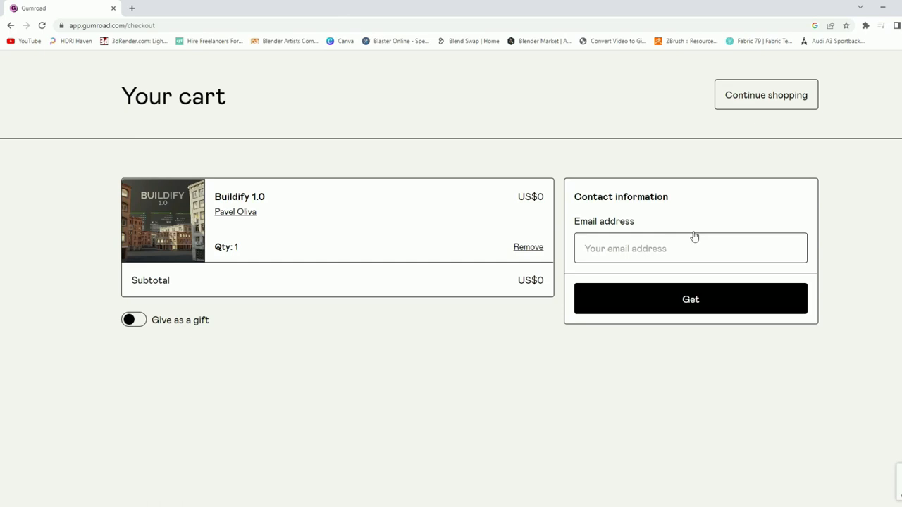
{"action": "type", "text": "m"}
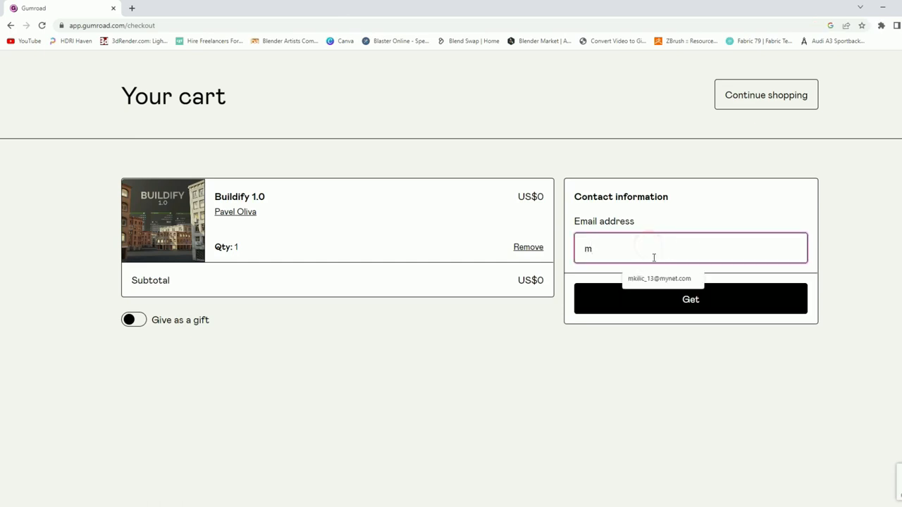
{"action": "left_click", "coordinate": [690, 299]}
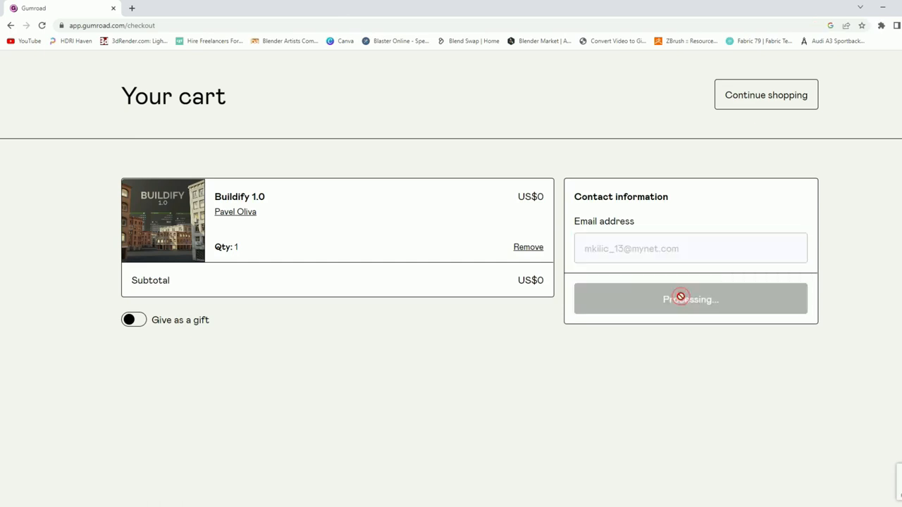
{"action": "left_click", "coordinate": [690, 299]}
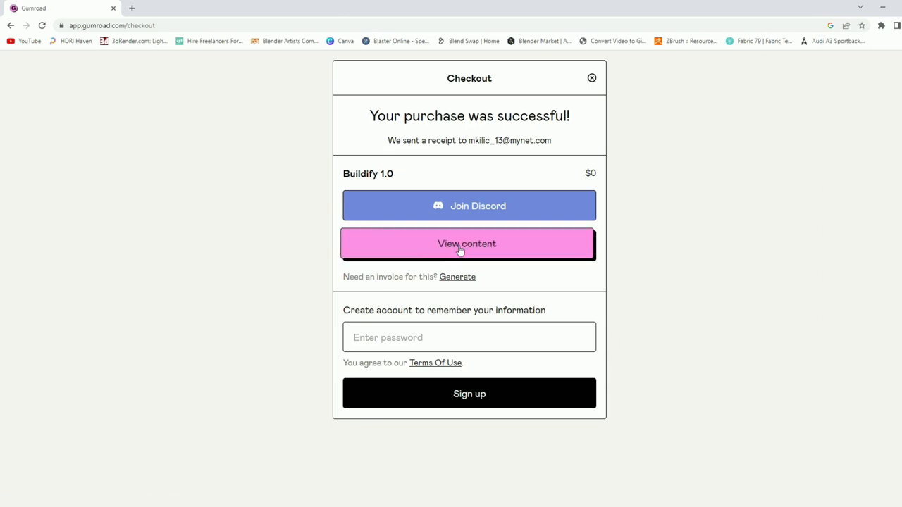
Download the Buildify .blend file and PDF documentation from the content page.
{"action": "left_click", "coordinate": [467, 243]}
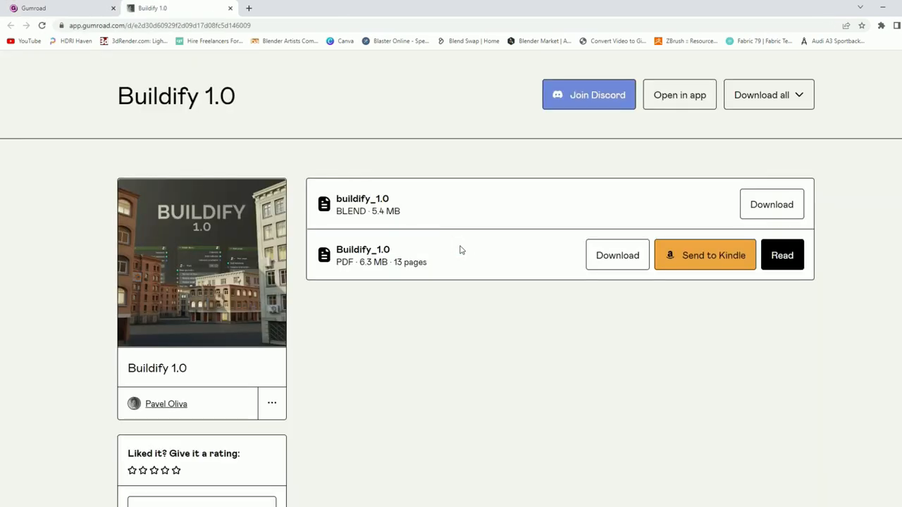
{"action": "left_click", "coordinate": [770, 204]}
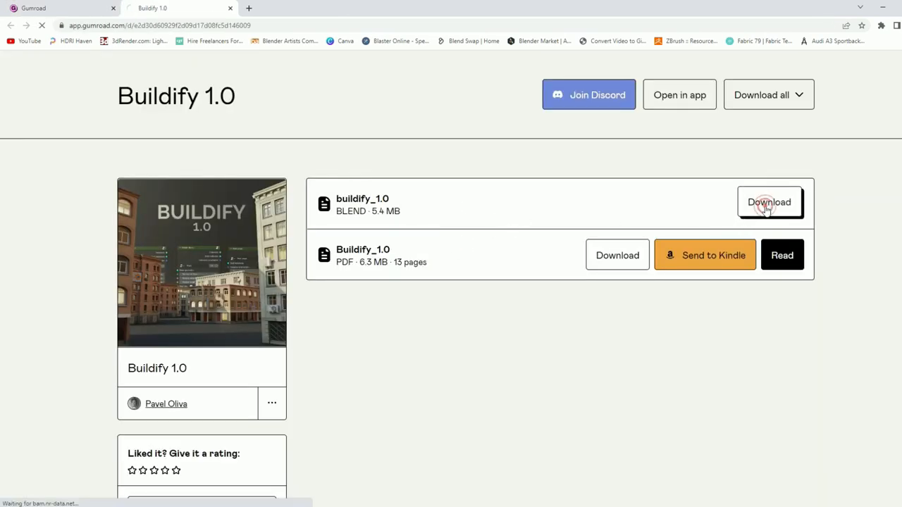
{"action": "left_click", "coordinate": [769, 202]}
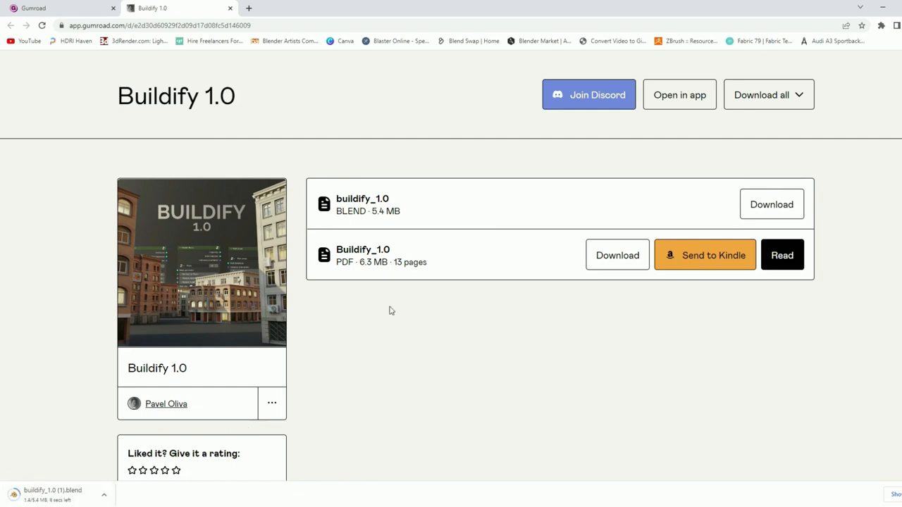
{"action": "left_click", "coordinate": [615, 255]}
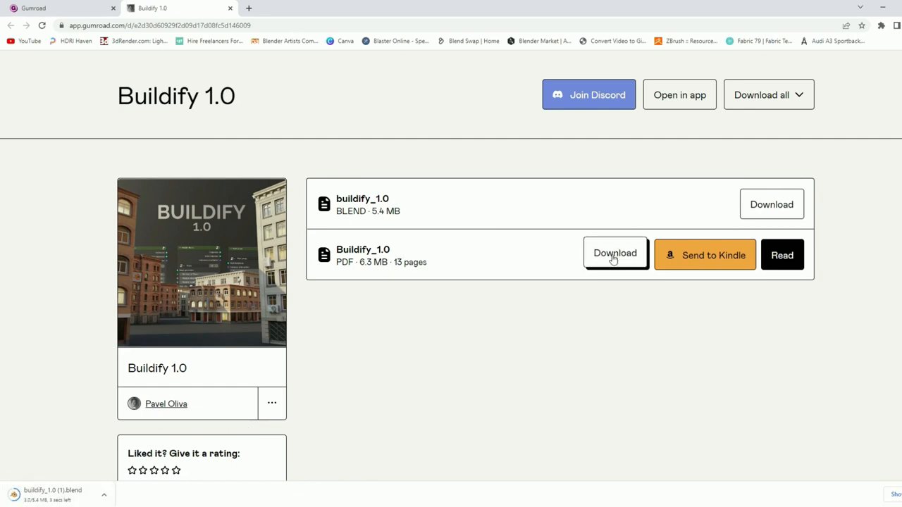
{"action": "left_click", "coordinate": [614, 255]}
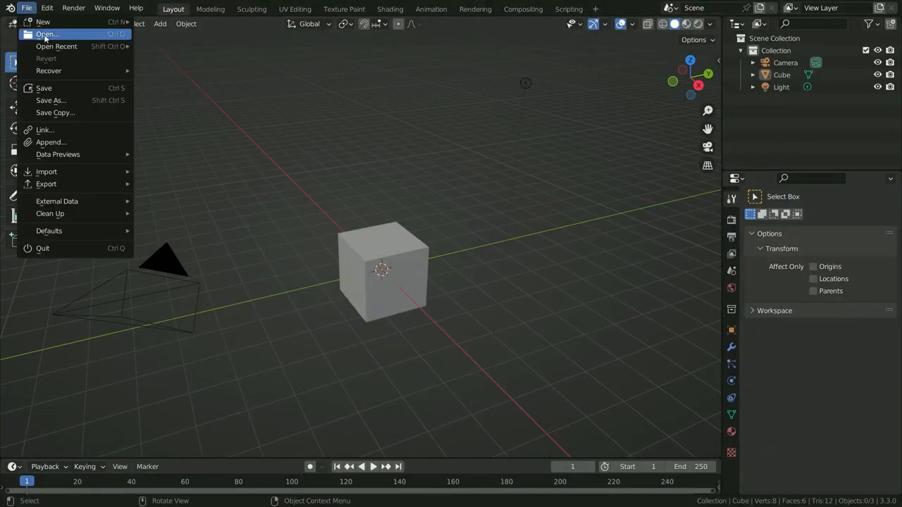
Open buildify_1.0.blend from the Downloads folder.
{"action": "left_click", "coordinate": [47, 34]}
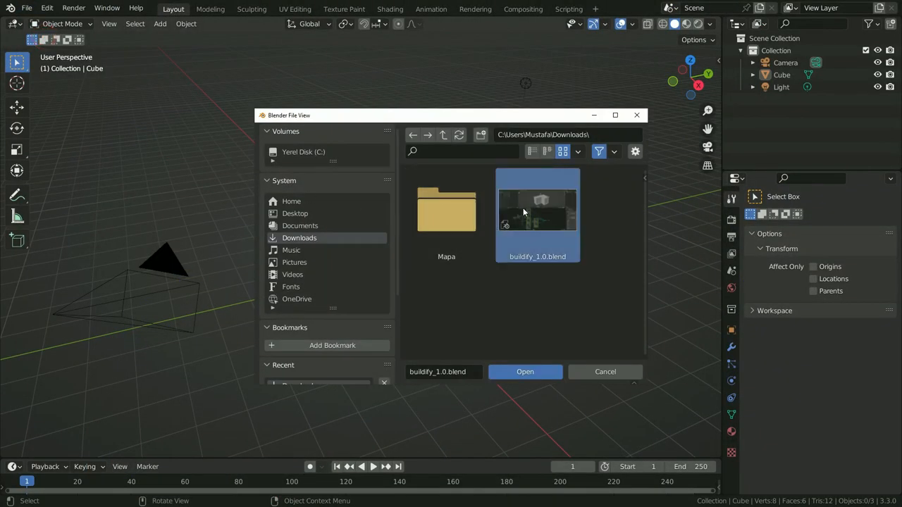
{"action": "left_click", "coordinate": [525, 371]}
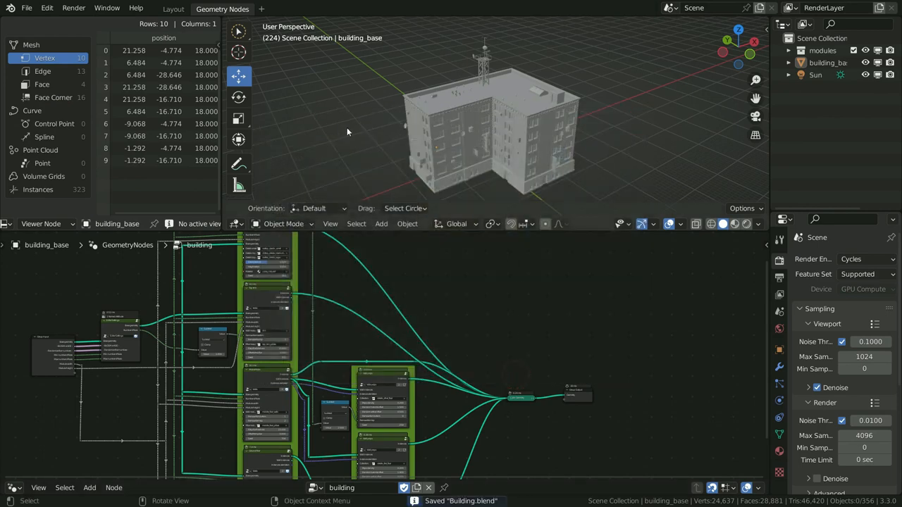
{"action": "mouse_move", "coordinate": [231, 21]}
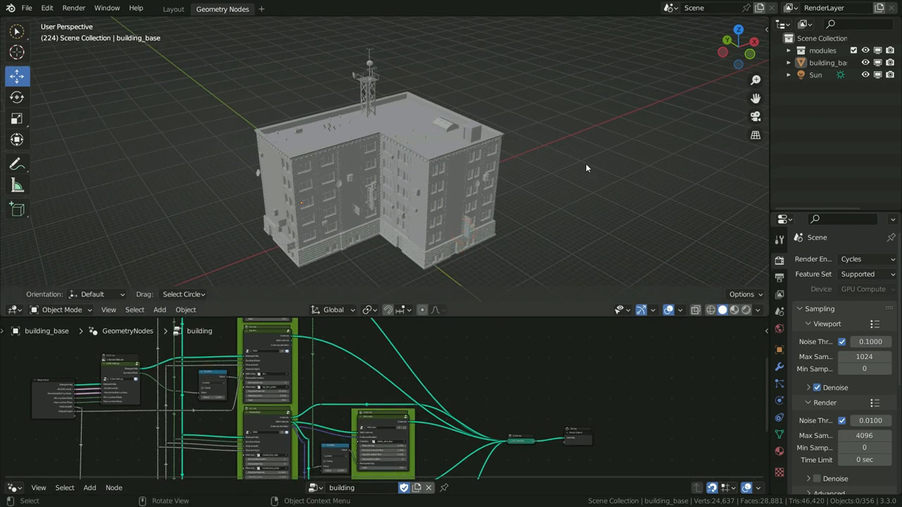
Switch to Material Preview, select building_base, and hide the modules collection.
{"action": "left_click", "coordinate": [734, 310]}
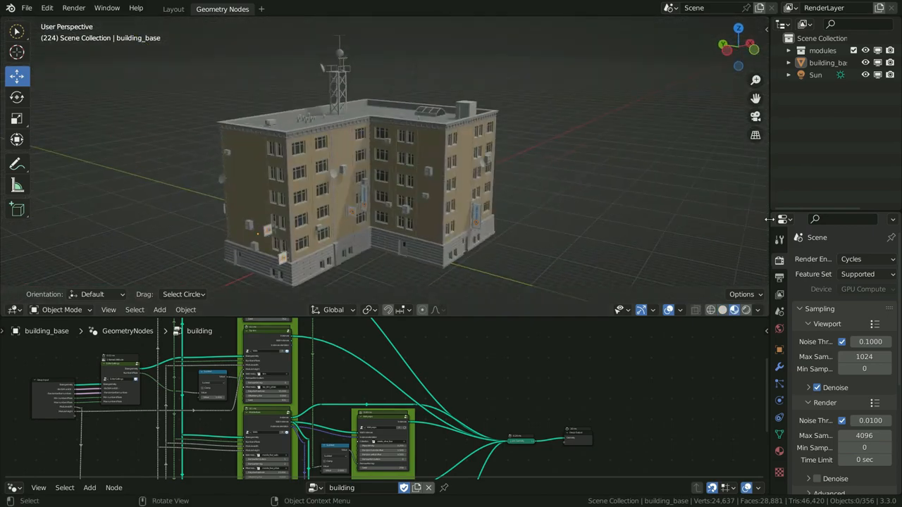
{"action": "left_click", "coordinate": [714, 365]}
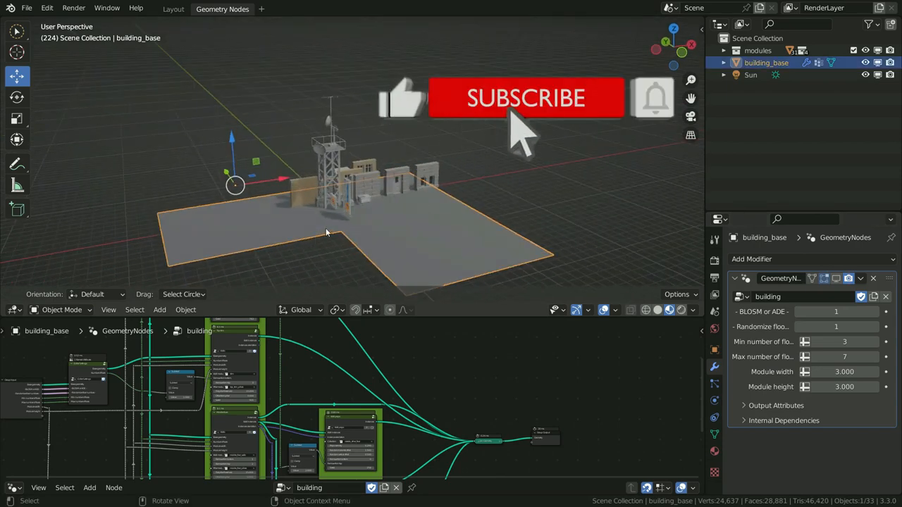
{"action": "mouse_move", "coordinate": [680, 131]}
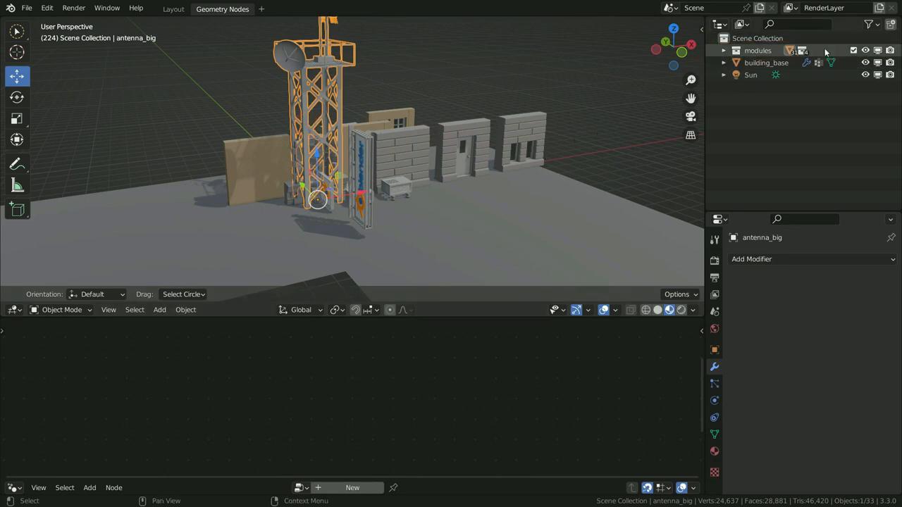
{"action": "left_click", "coordinate": [724, 50]}
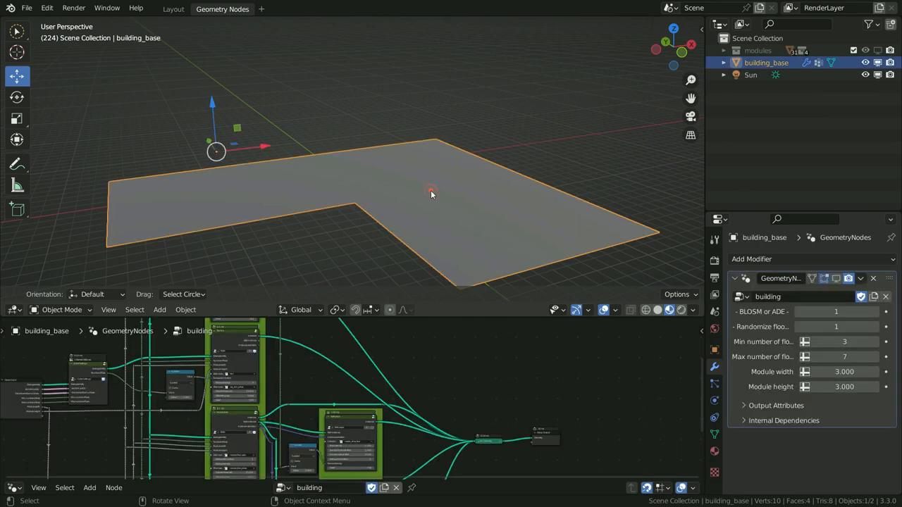
Edit building_base and extrude its edges into a new footprint outline.
{"action": "key", "text": "Tab"}
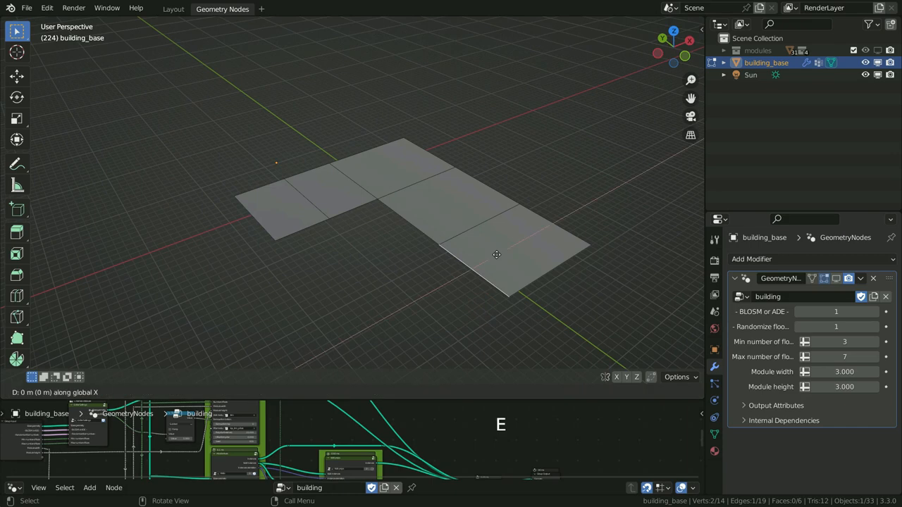
{"action": "key", "text": "e"}
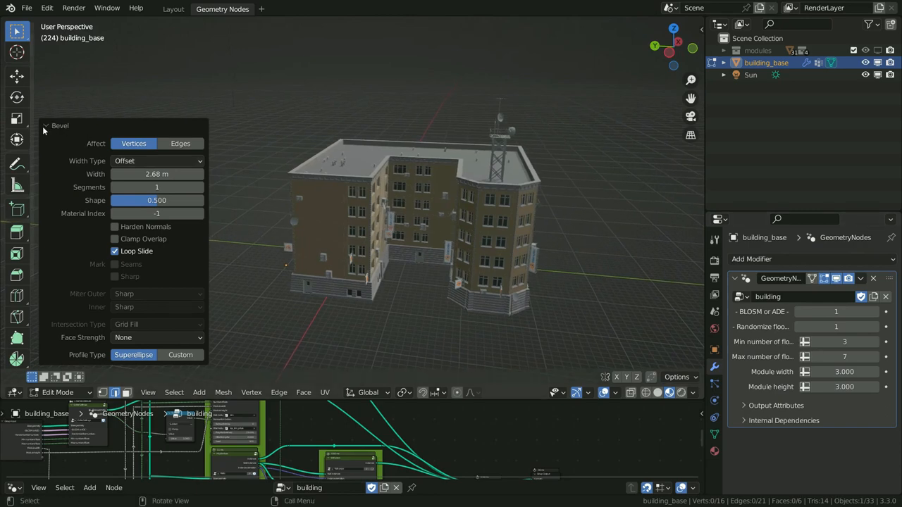
Collapse the bevel settings and raise Max number of floors in the modifier panel.
{"action": "left_click", "coordinate": [45, 125]}
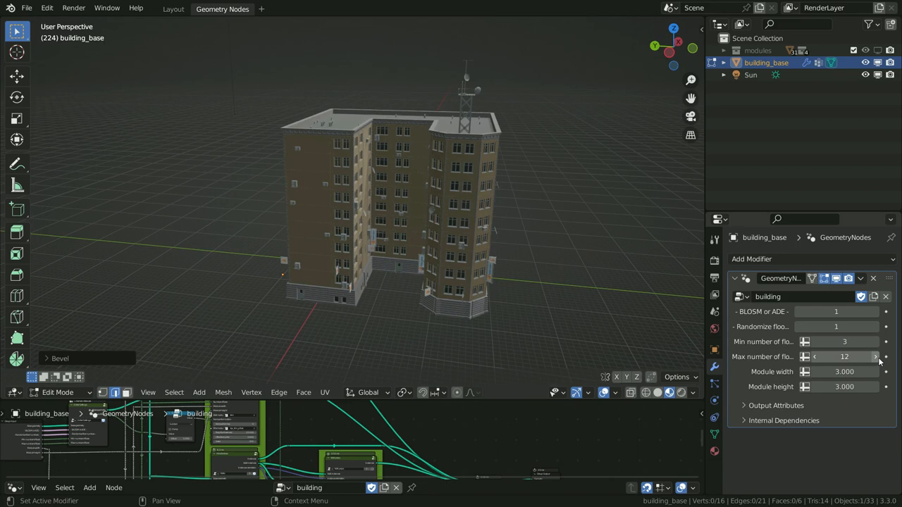
{"action": "left_click", "coordinate": [876, 356]}
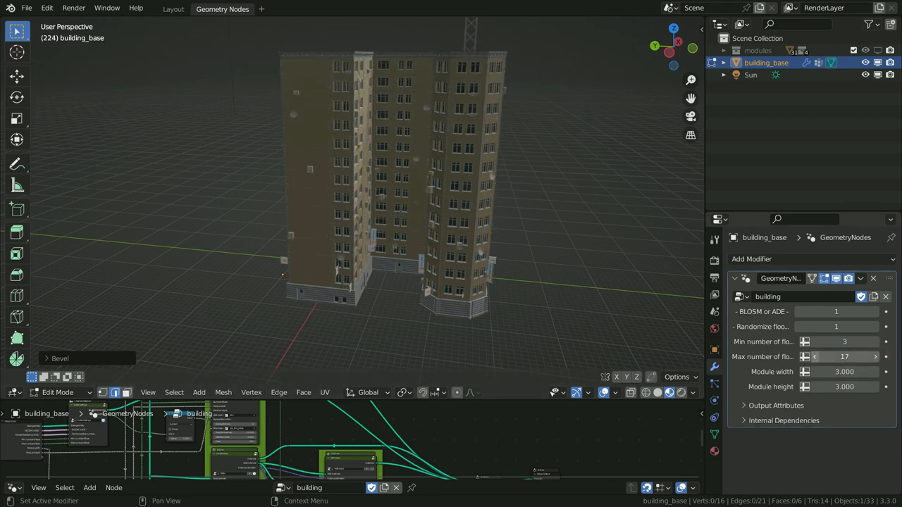
{"action": "left_click", "coordinate": [844, 356]}
{"action": "type", "text": "11"}
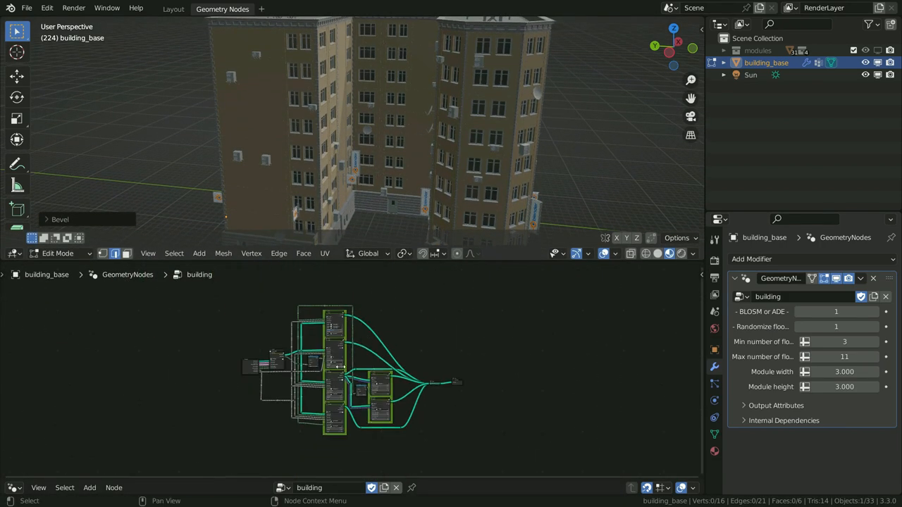
Maximize the node editor with Ctrl+Space and step into and out of the Walls group.
{"action": "key", "text": "ctrl+space"}
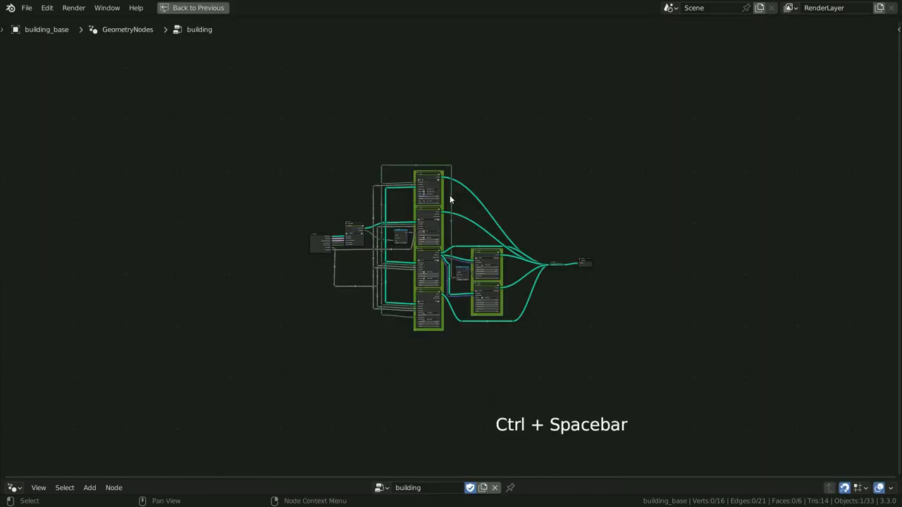
{"action": "key", "text": "ctrl+space"}
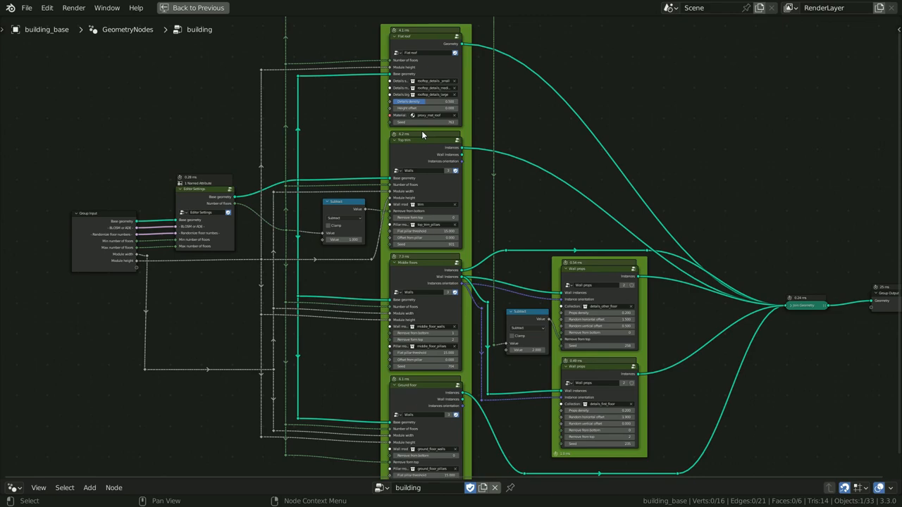
{"action": "key", "text": "Tab"}
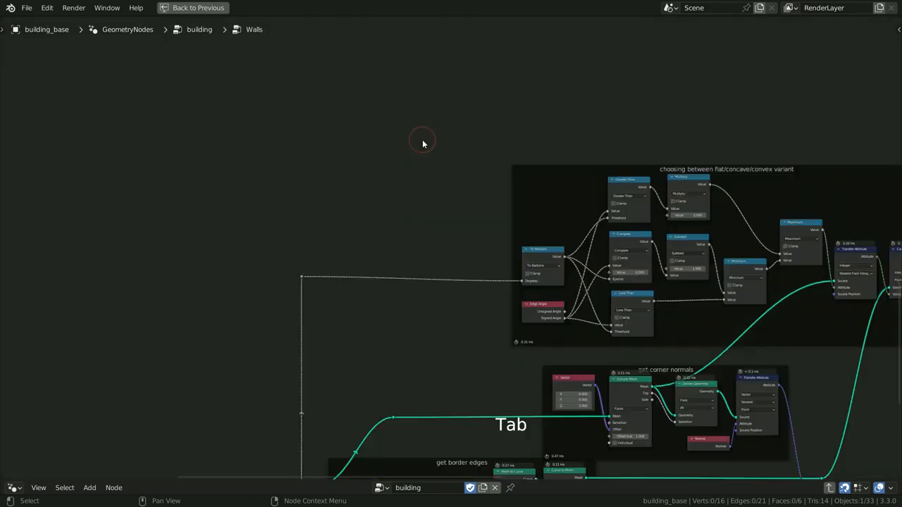
{"action": "key", "text": "Home"}
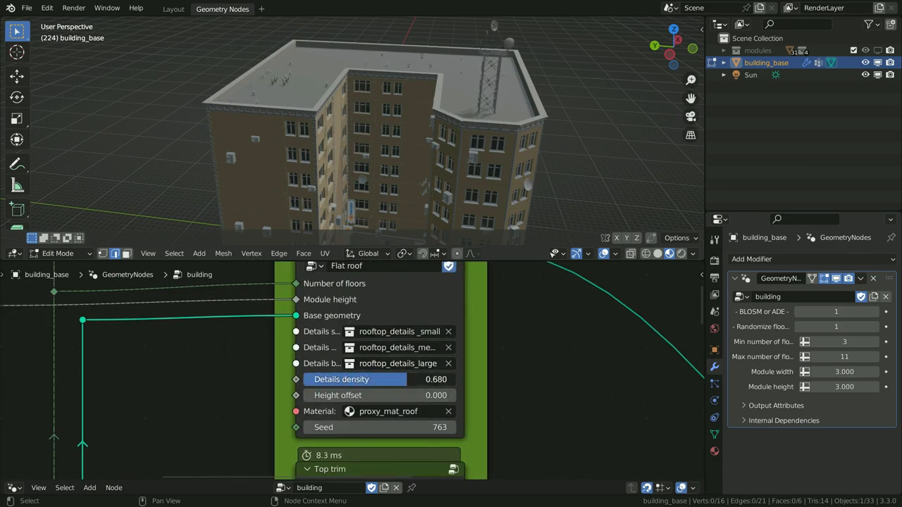
Drag the Flat roof Details density to 1.000, then inspect the Top trim and Wall props nodes.
{"action": "left_click_drag", "start_coordinate": [380, 379], "coordinate": [451, 379]}
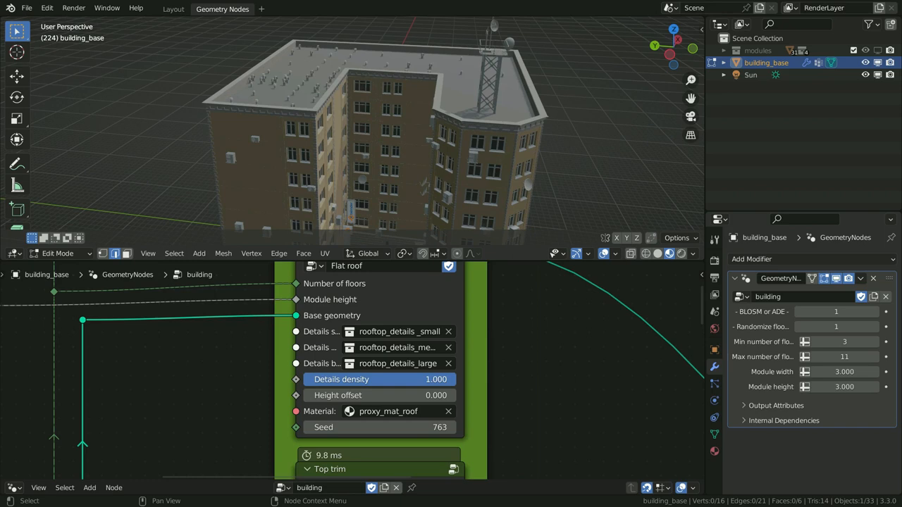
{"action": "left_click_drag", "start_coordinate": [423, 379], "coordinate": [397, 380]}
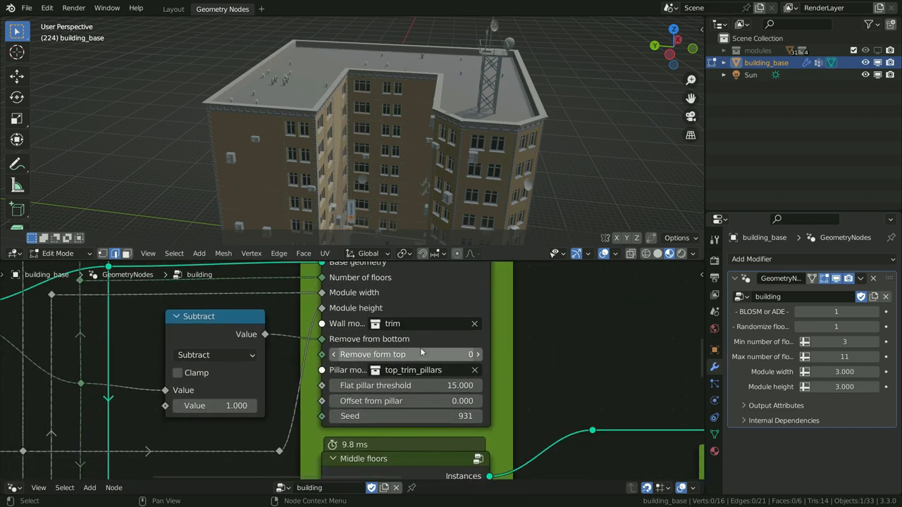
{"action": "left_click_drag", "start_coordinate": [367, 354], "coordinate": [465, 355]}
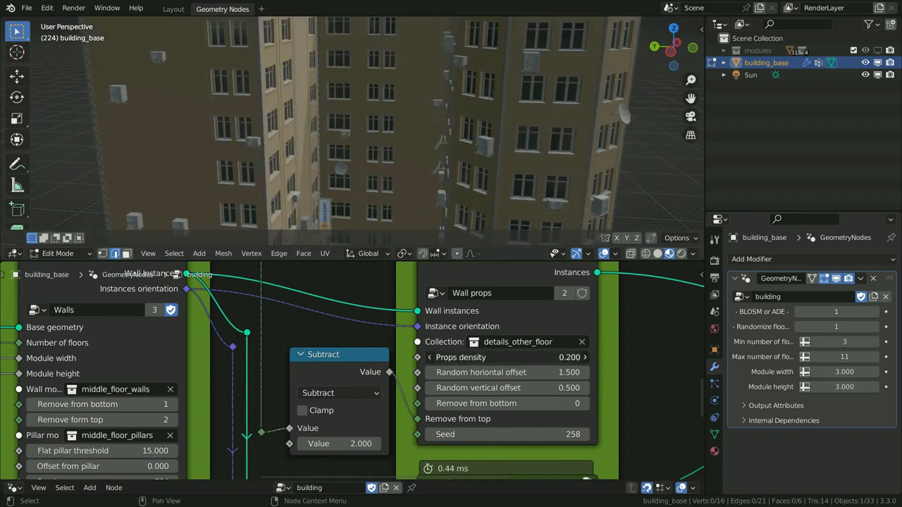
{"action": "left_click", "coordinate": [506, 357]}
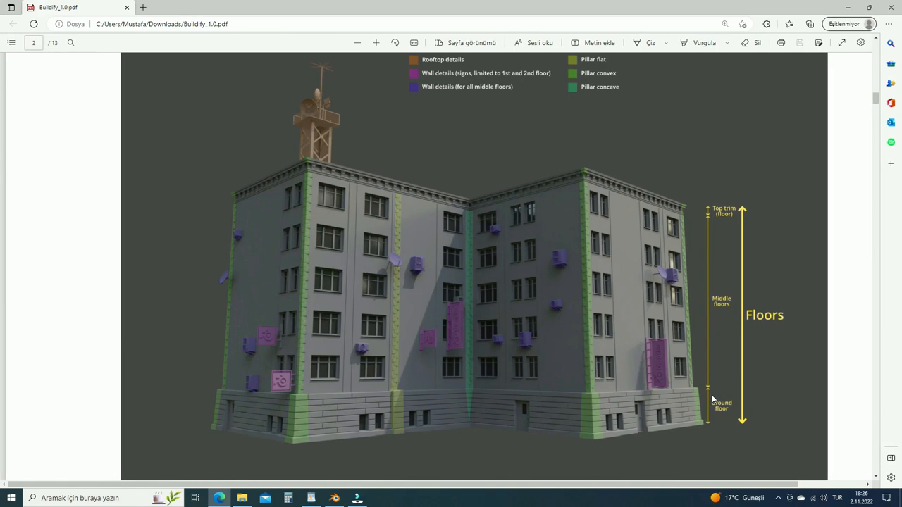
{"action": "mouse_move", "coordinate": [729, 317]}
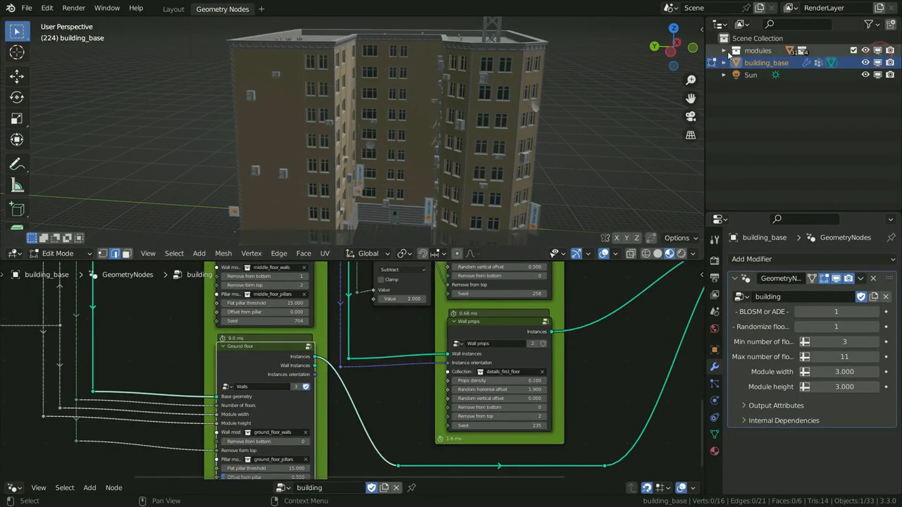
Expand the modules collection, scroll its list, and select the middle_floor_wall_01 module.
{"action": "left_click", "coordinate": [724, 50]}
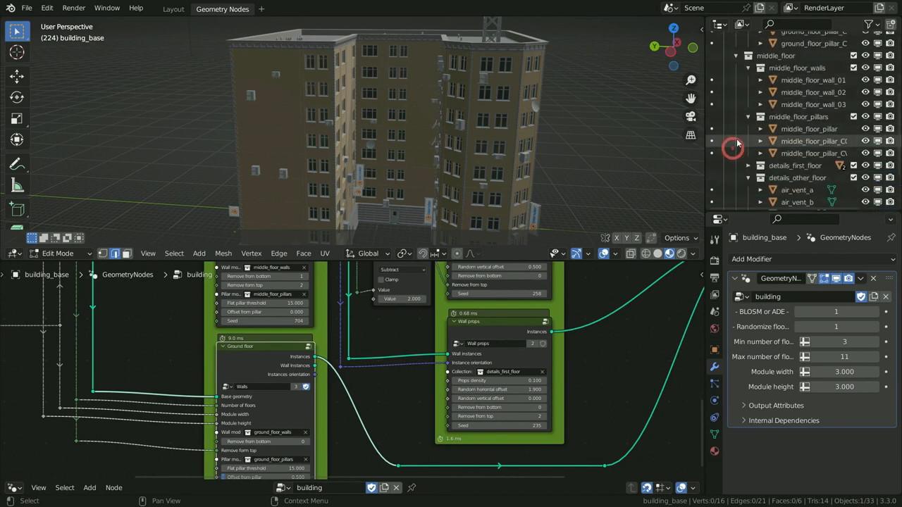
{"action": "scroll", "scroll_direction": "down", "scroll_amount": 3}
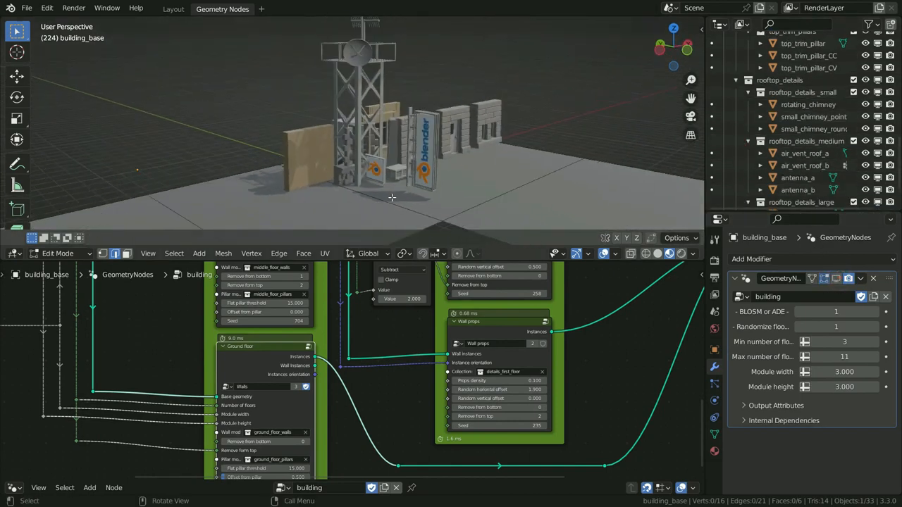
{"action": "left_click", "coordinate": [766, 186]}
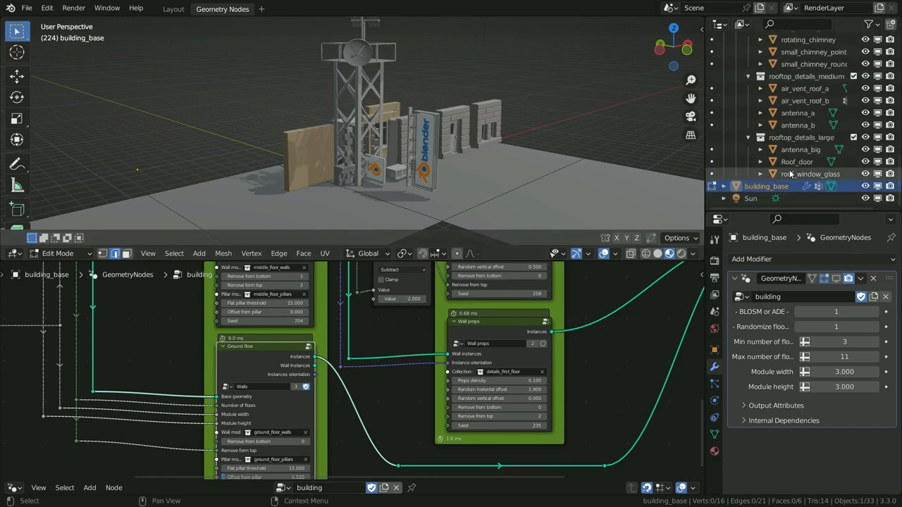
{"action": "left_click", "coordinate": [800, 150]}
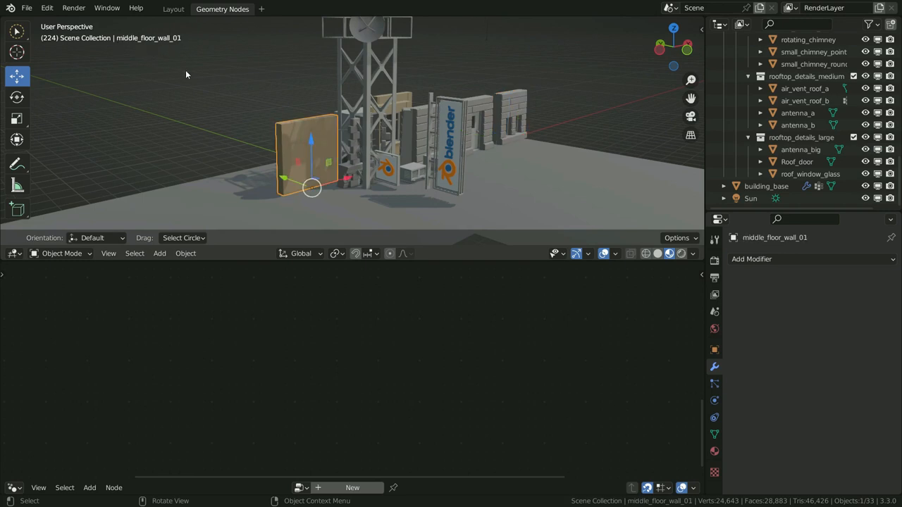
Make the wall module's material bright yellow, reselect building_base, and orbit to view it.
{"action": "left_click", "coordinate": [714, 451]}
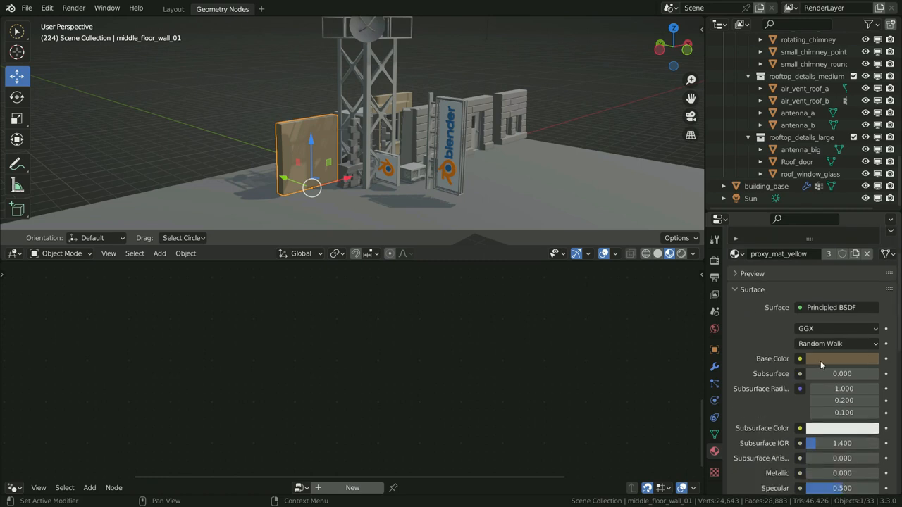
{"action": "left_click", "coordinate": [842, 358]}
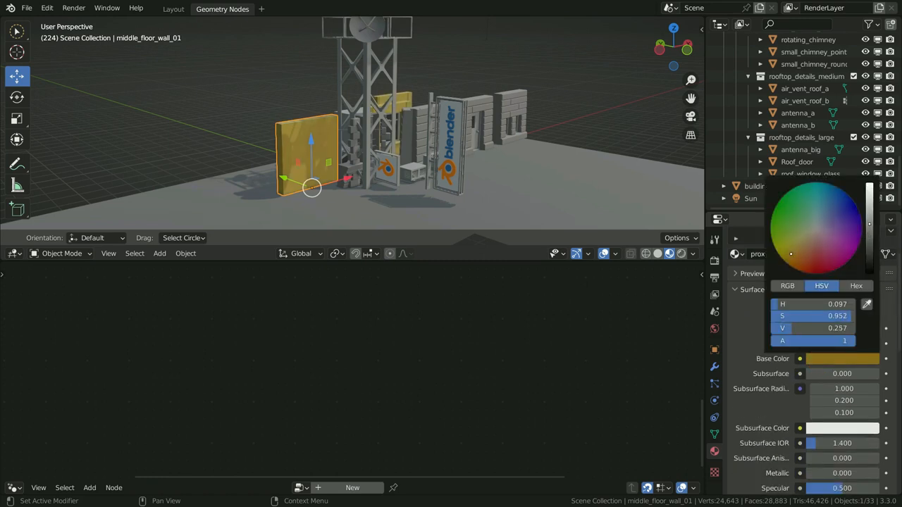
{"action": "left_click", "coordinate": [336, 160]}
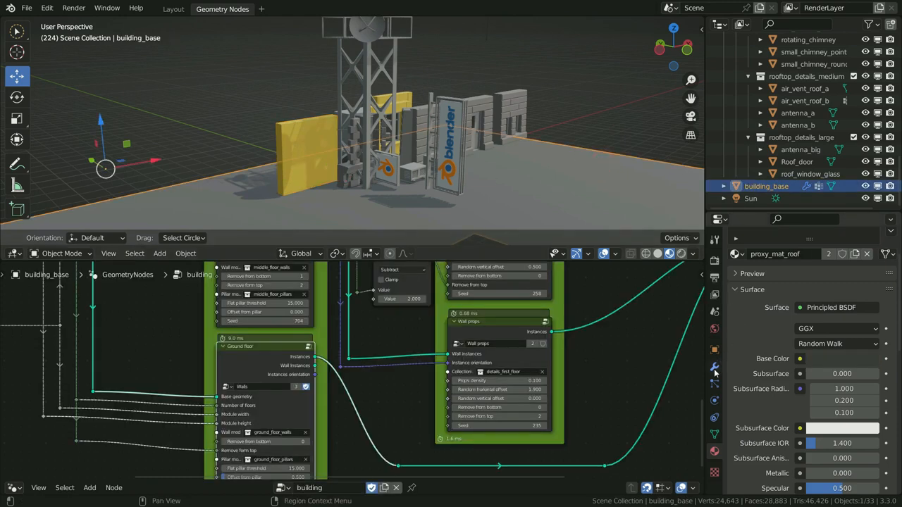
{"action": "left_click", "coordinate": [714, 367]}
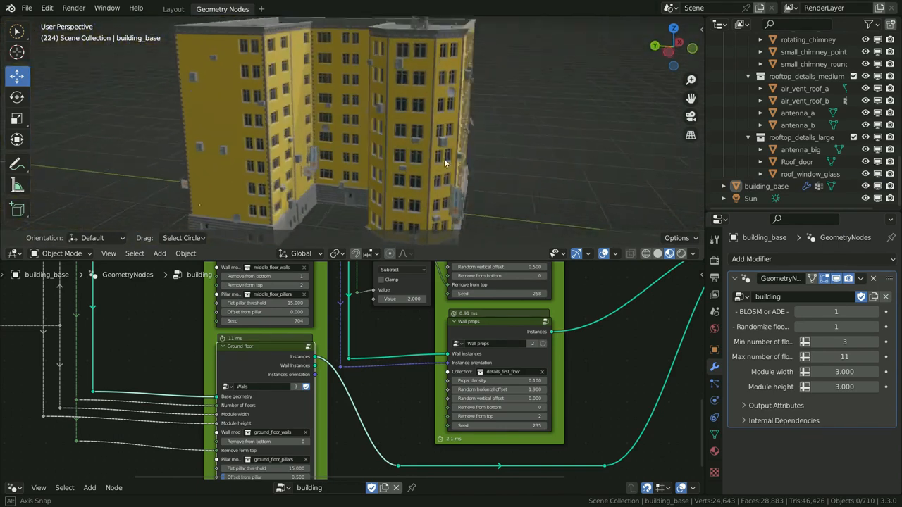
{"action": "left_click_drag", "start_coordinate": [444, 162], "coordinate": [539, 155]}
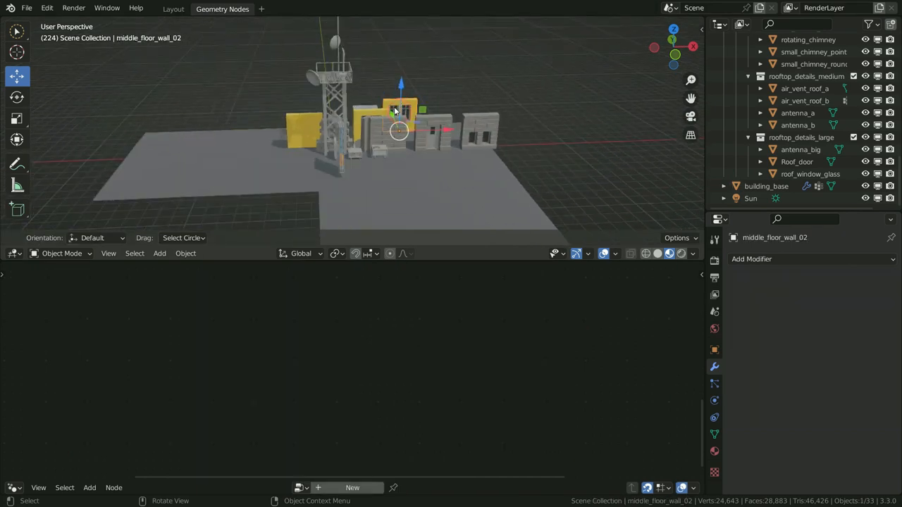
Drag middle_floor_wall_02 forward, out in front of the row of module pieces.
{"action": "left_click_drag", "start_coordinate": [398, 131], "coordinate": [430, 183]}
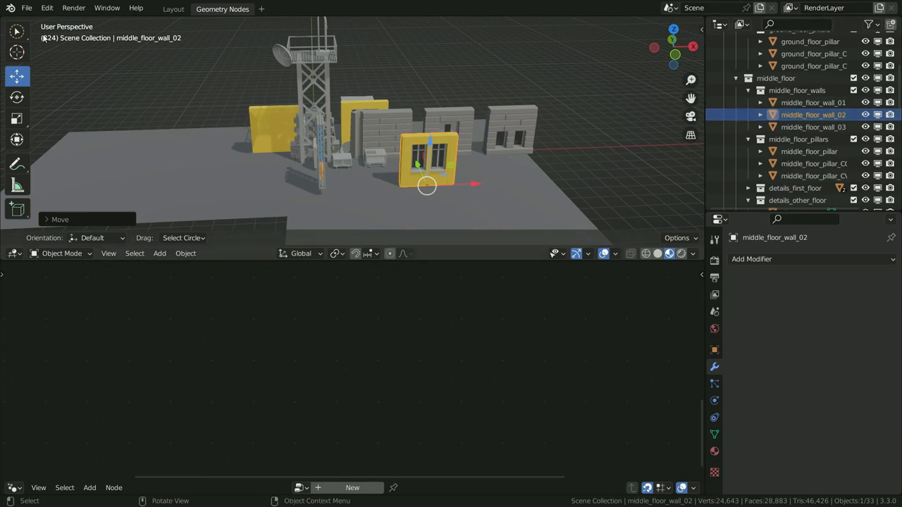
{"action": "left_click", "coordinate": [26, 7]}
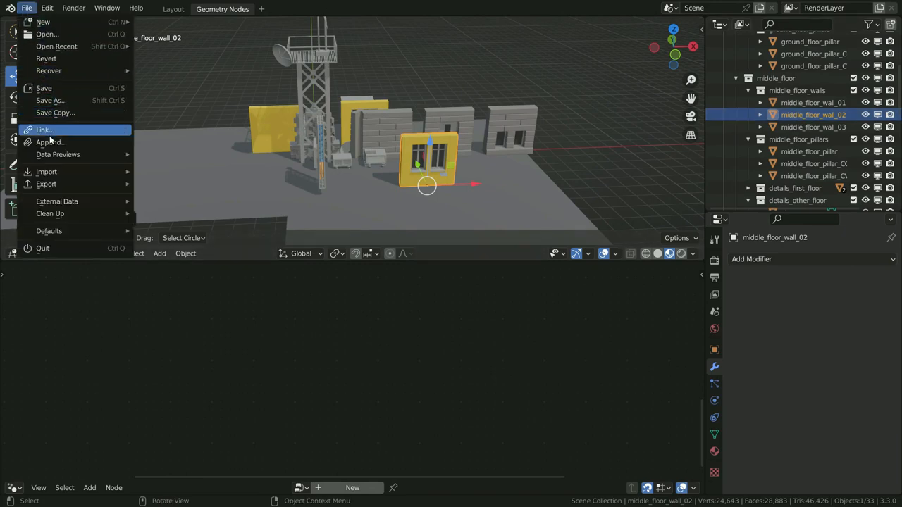
Append the brick wall Cube object from the models blend file and place it beside the yellow wall.
{"action": "left_click", "coordinate": [44, 130]}
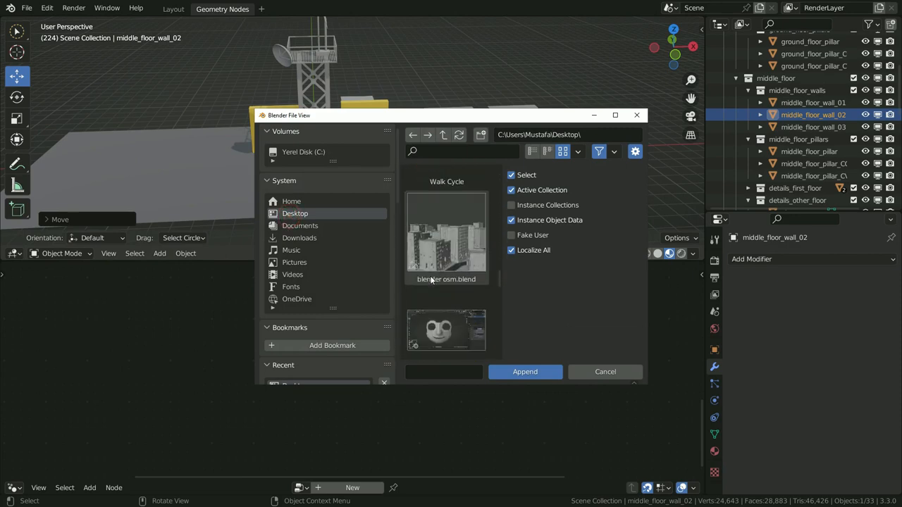
{"action": "double_click", "coordinate": [446, 232]}
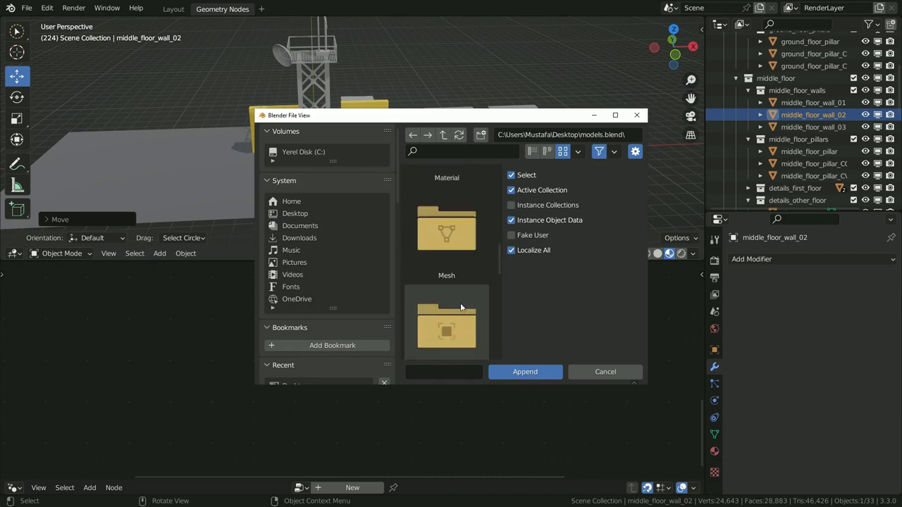
{"action": "double_click", "coordinate": [446, 322]}
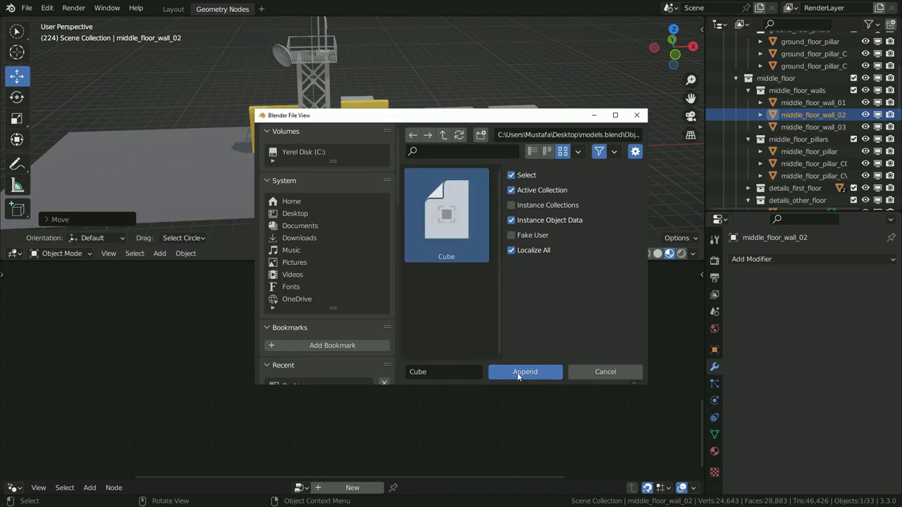
{"action": "left_click", "coordinate": [525, 371]}
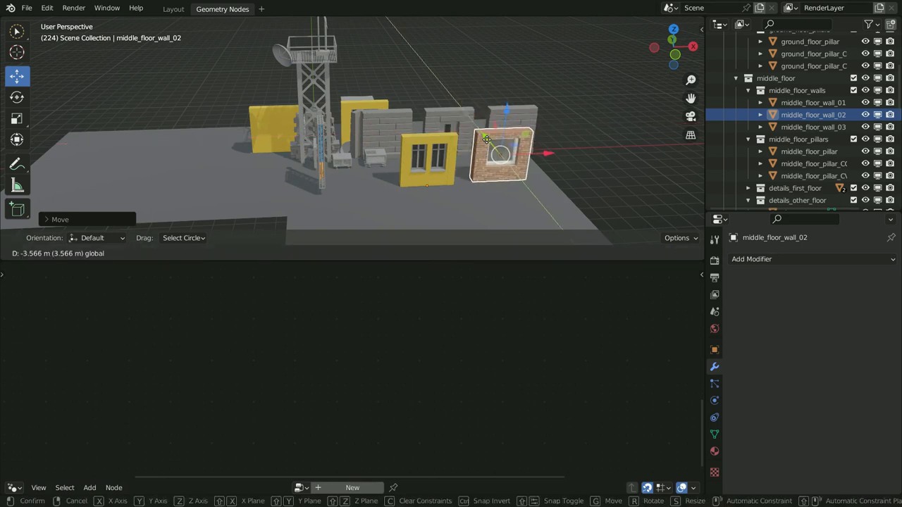
{"action": "left_click", "coordinate": [494, 141]}
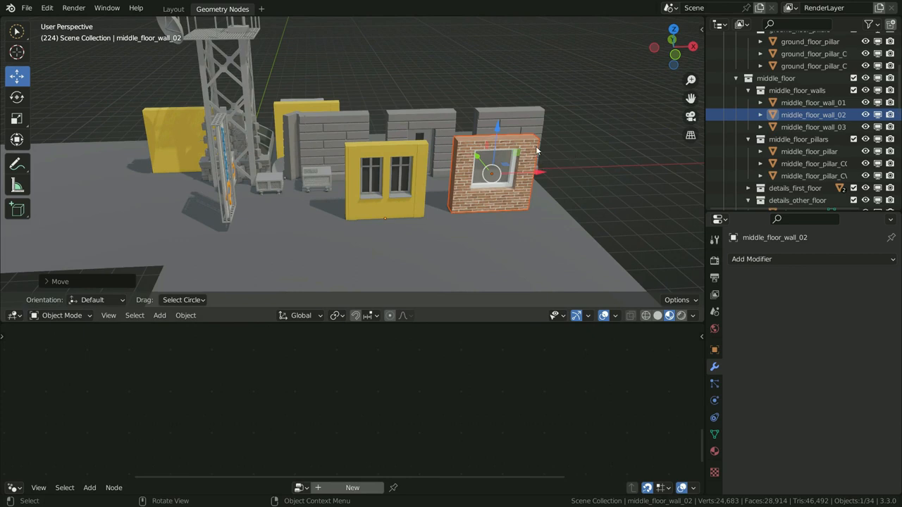
Apply the brick wall's location, switch to front view, and enable Affect Only Origins.
{"action": "key", "text": "ctrl+a"}
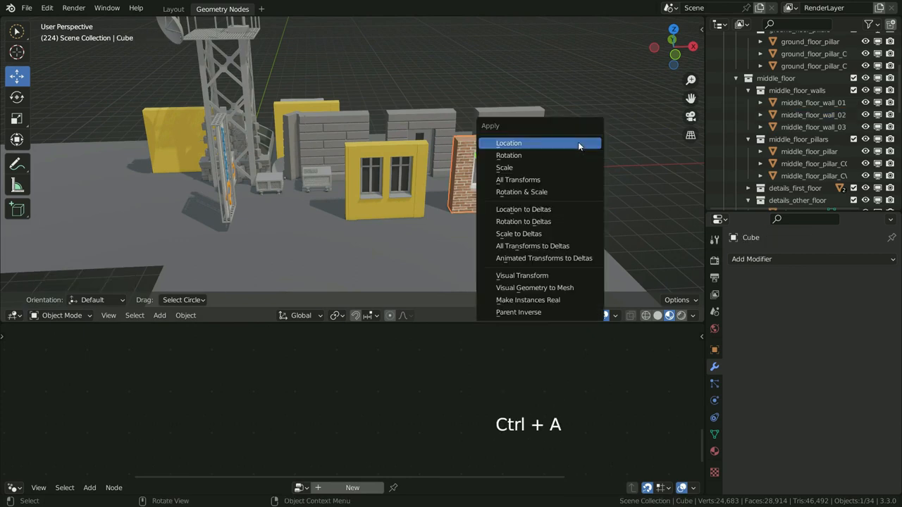
{"action": "left_click", "coordinate": [508, 143]}
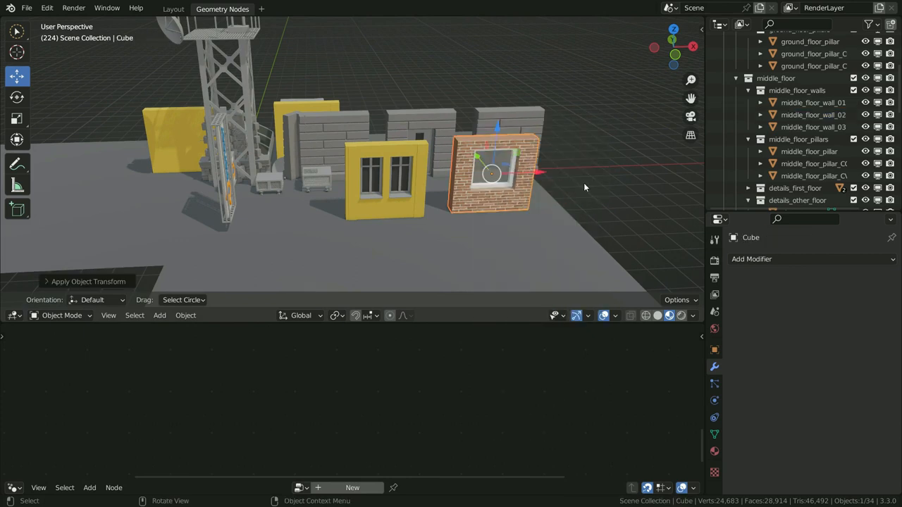
{"action": "key", "text": "KP_1"}
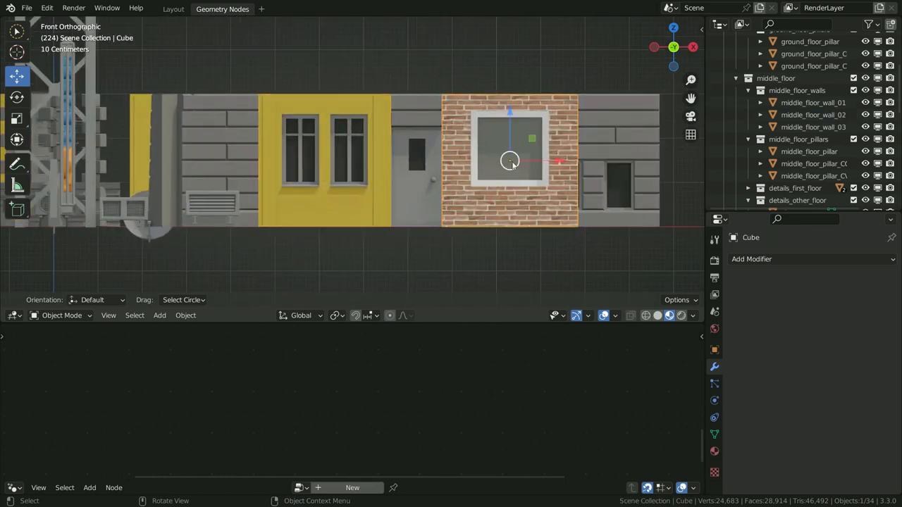
{"action": "left_click", "coordinate": [675, 299]}
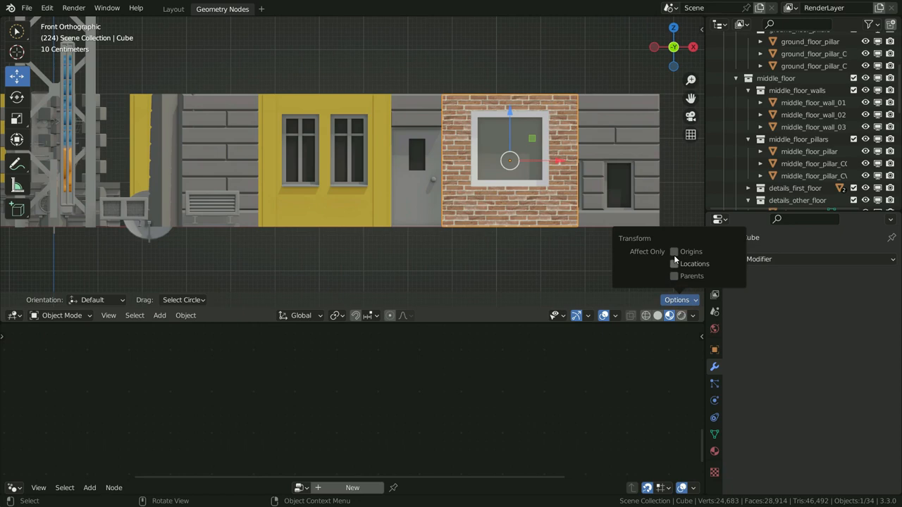
{"action": "left_click", "coordinate": [674, 251]}
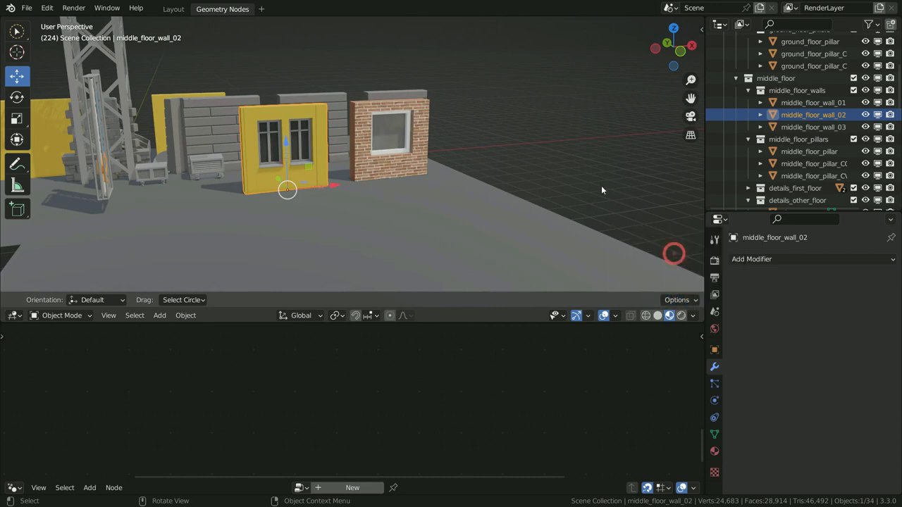
Rename the brick wall Cube to middle_floor_wall_02 and move it into the middle_floor_walls collection.
{"action": "left_click", "coordinate": [714, 350]}
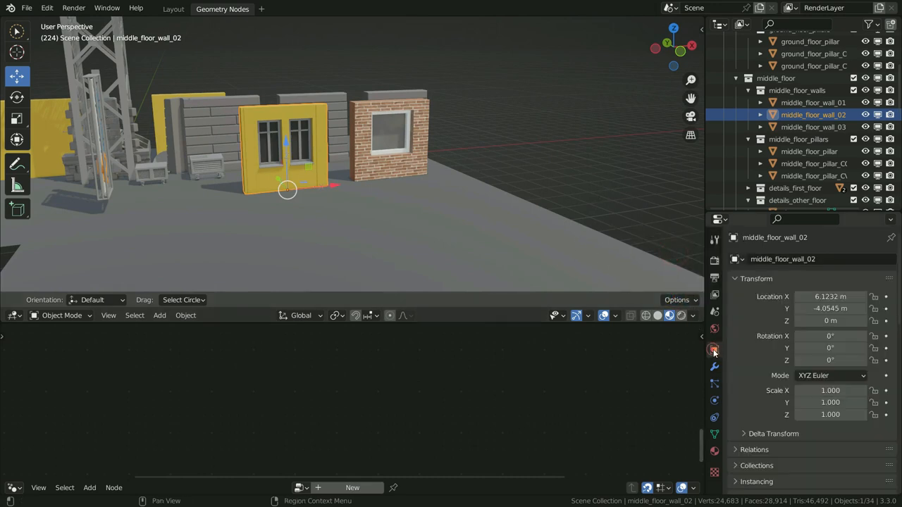
{"action": "double_click", "coordinate": [782, 259]}
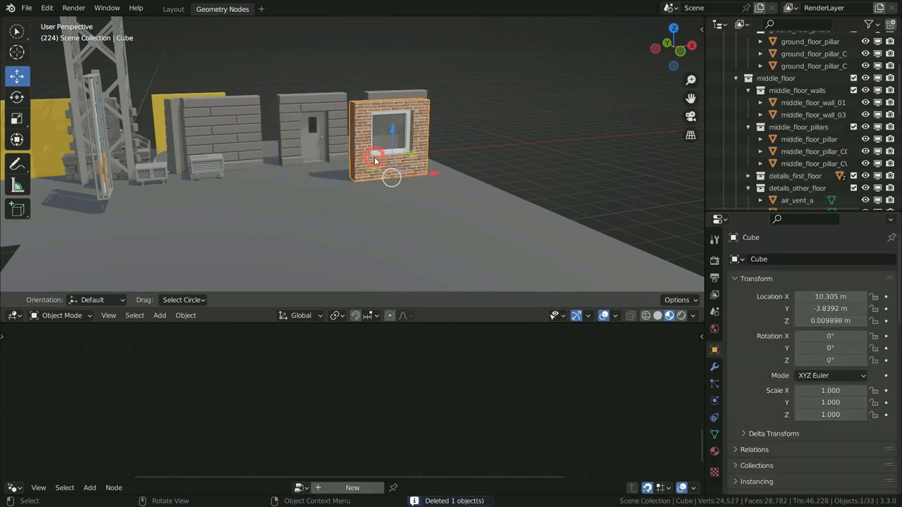
{"action": "double_click", "coordinate": [759, 258]}
{"action": "type", "text": "middle_floor_wall_02"}
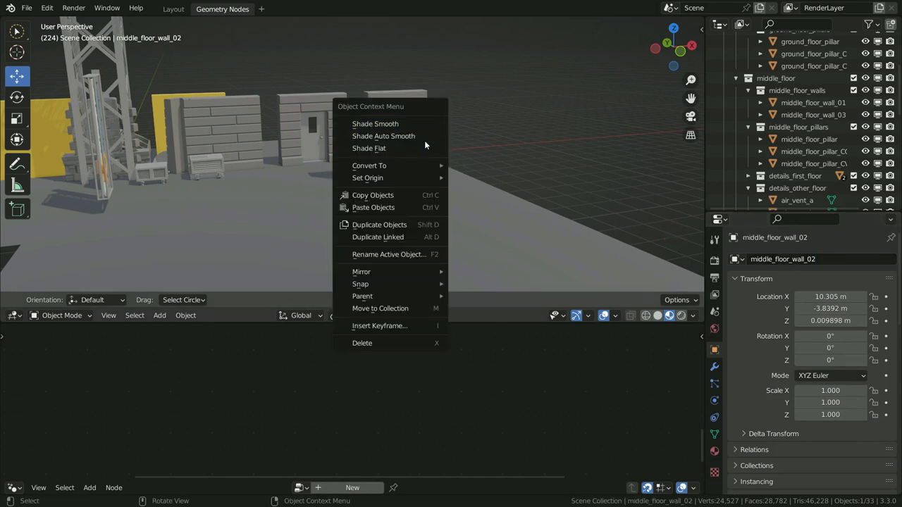
{"action": "left_click", "coordinate": [380, 308]}
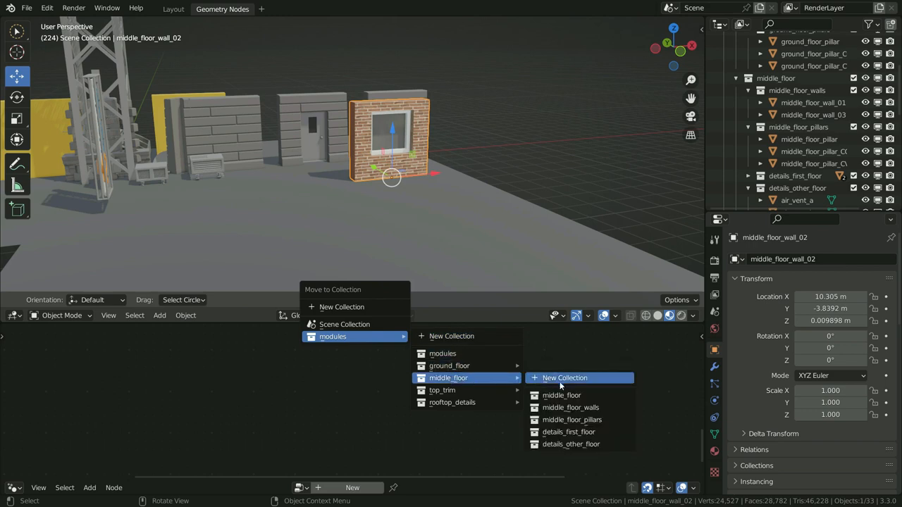
{"action": "left_click", "coordinate": [570, 407]}
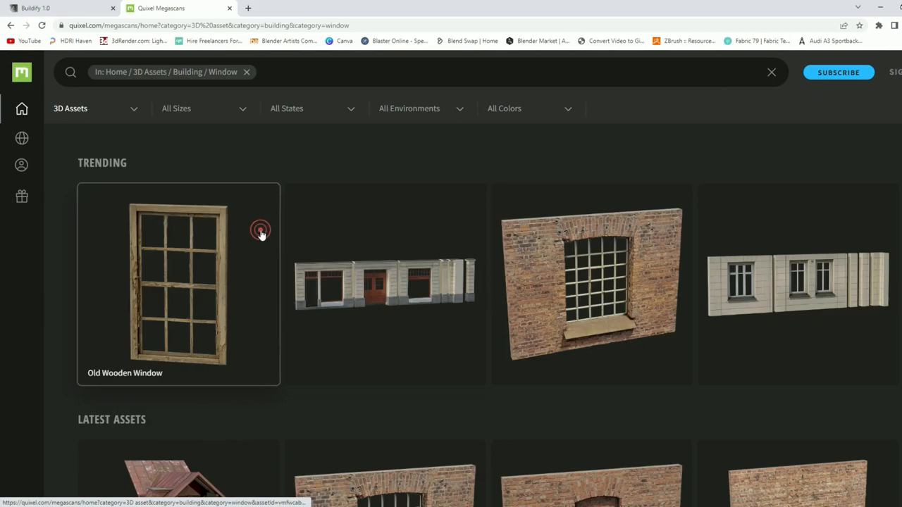
Scroll through the Megascans Building > Window 3D assets.
{"action": "scroll", "scroll_direction": "down", "scroll_amount": 3}
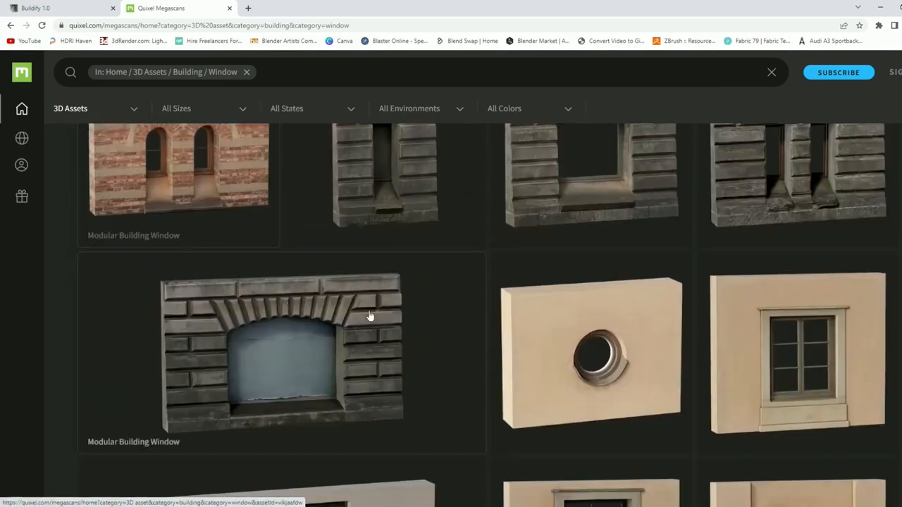
{"action": "scroll", "scroll_direction": "down", "scroll_amount": 3}
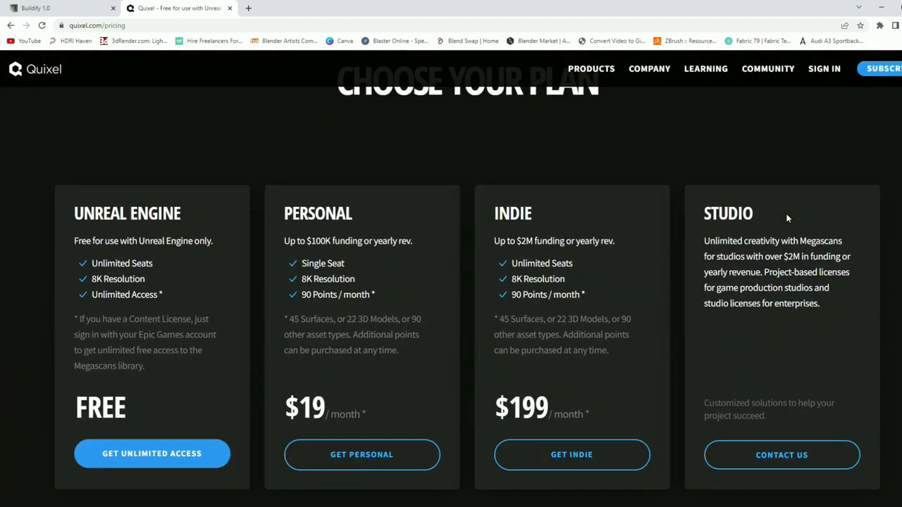
{"action": "scroll", "scroll_direction": "down", "scroll_amount": 3}
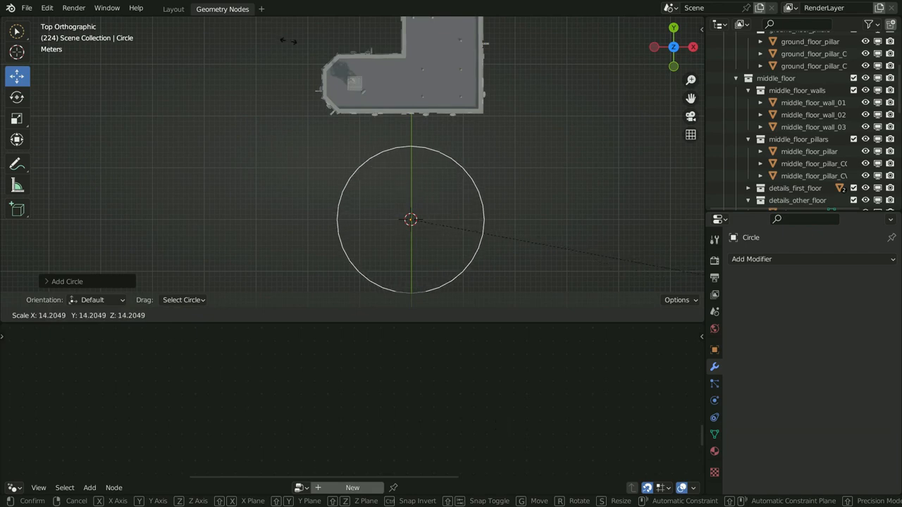
Shape the circle into a half-ring face by adding an inner ring and deleting half.
{"action": "key", "text": "Tab"}
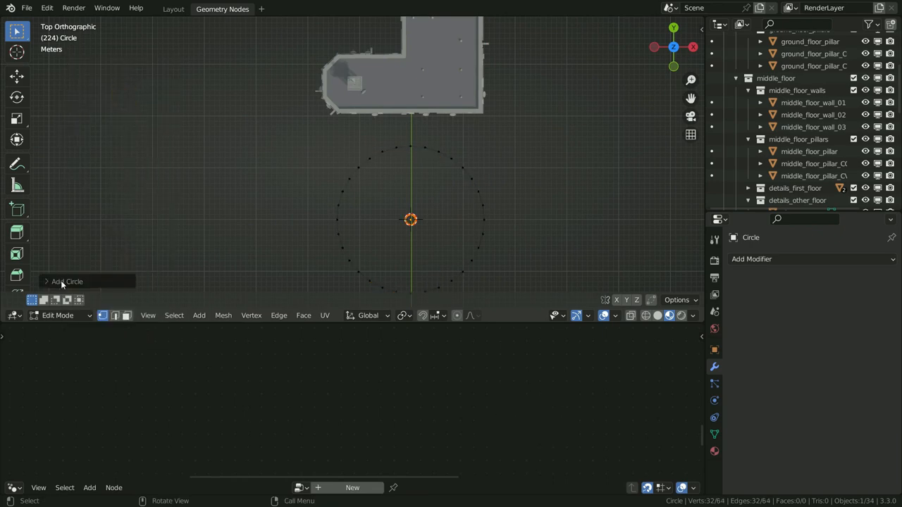
{"action": "left_click", "coordinate": [67, 282]}
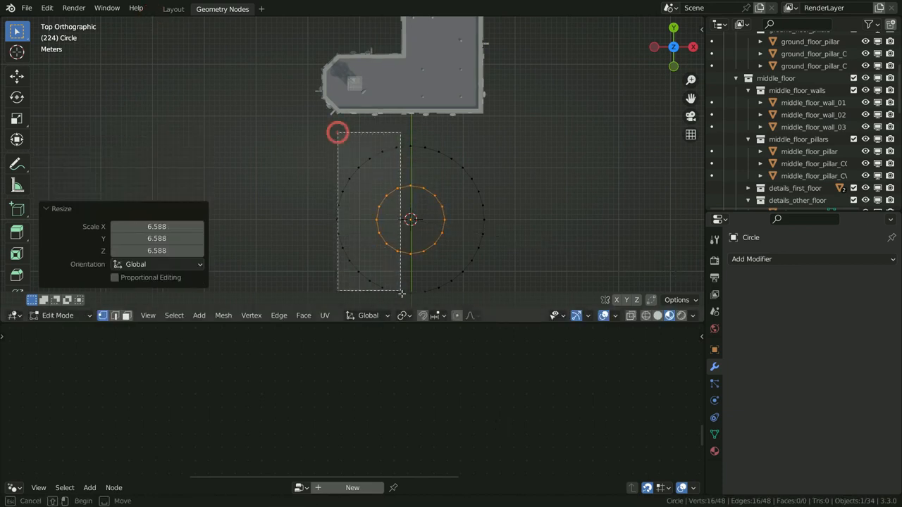
{"action": "key", "text": "X"}
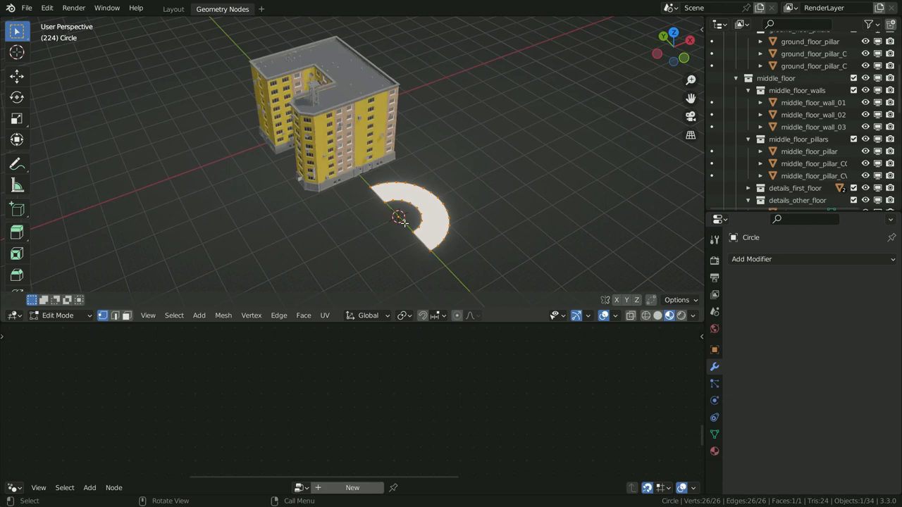
{"action": "key", "text": "Tab"}
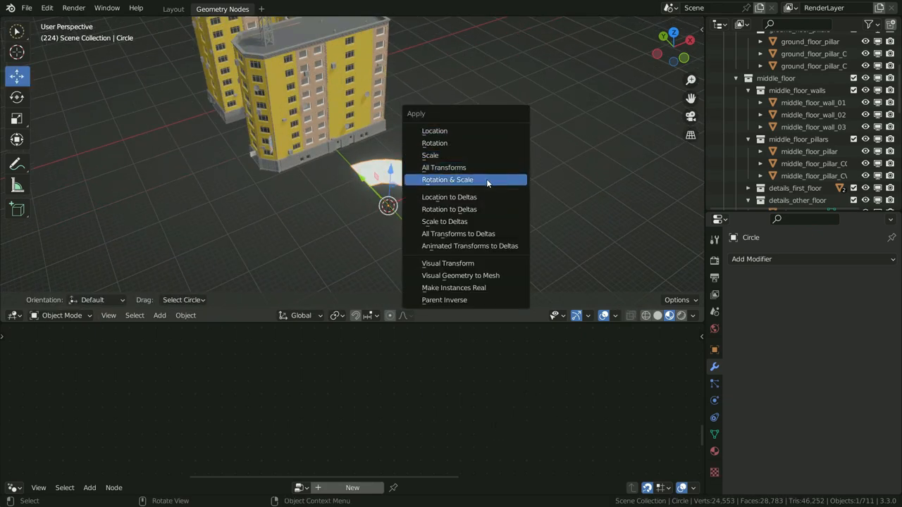
Apply rotation and scale, add the building Geometry Nodes modifier, and set Max floors to 14.
{"action": "left_click", "coordinate": [447, 179]}
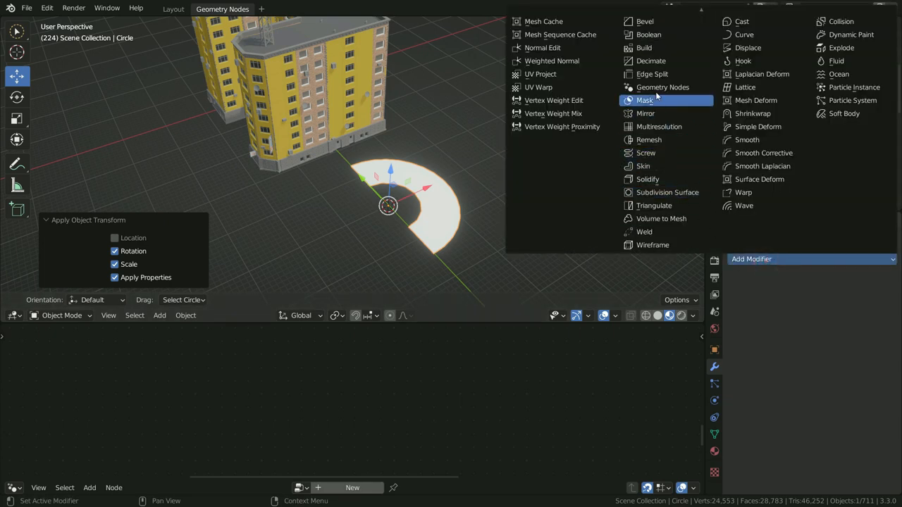
{"action": "left_click", "coordinate": [662, 87]}
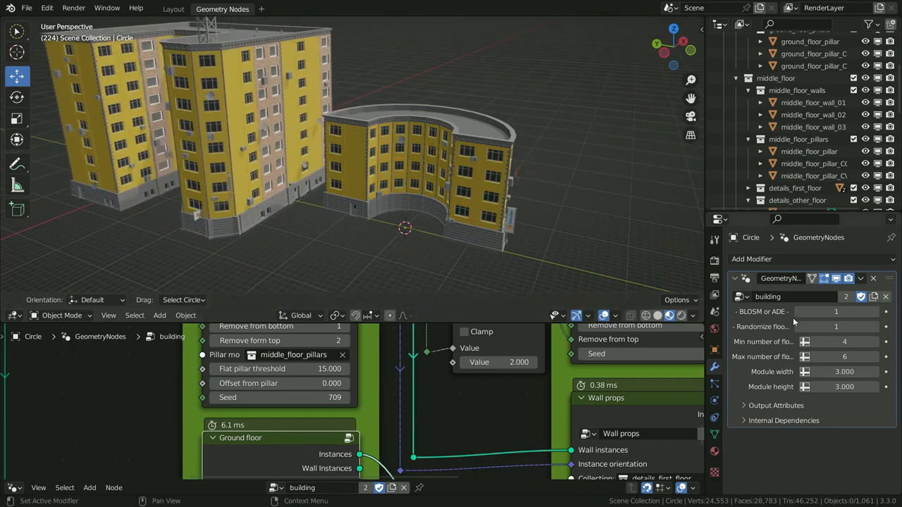
{"action": "left_click", "coordinate": [844, 357]}
{"action": "type", "text": "14"}
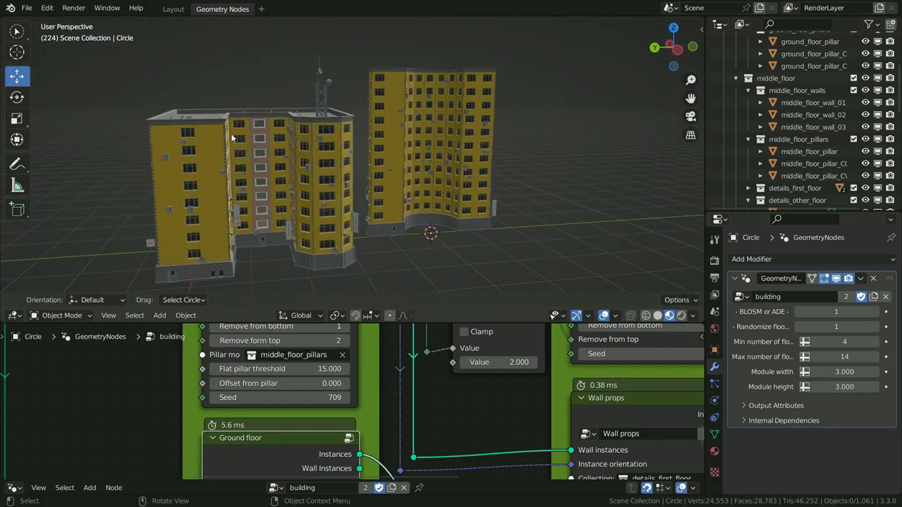
Duplicate building_base.001 with Shift+D and slide the copy along one axis.
{"action": "key", "text": "Shift+D"}
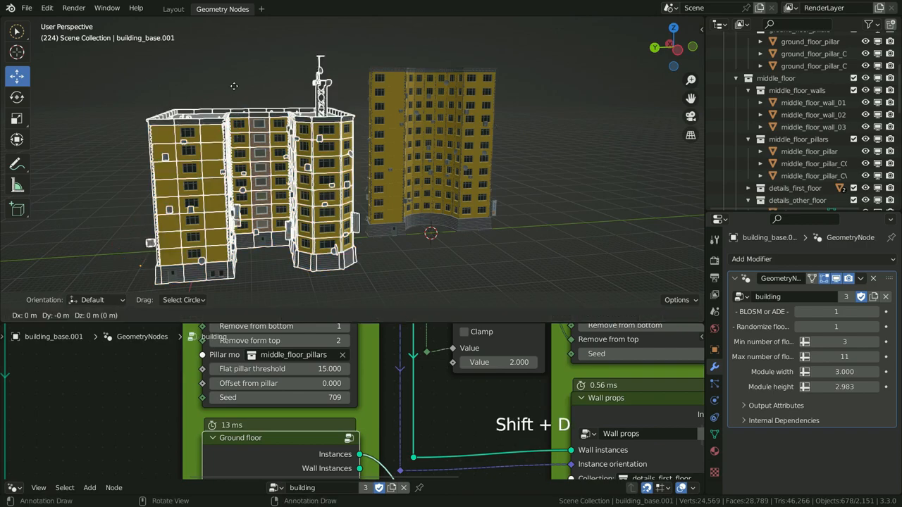
{"action": "key", "text": "shift+d"}
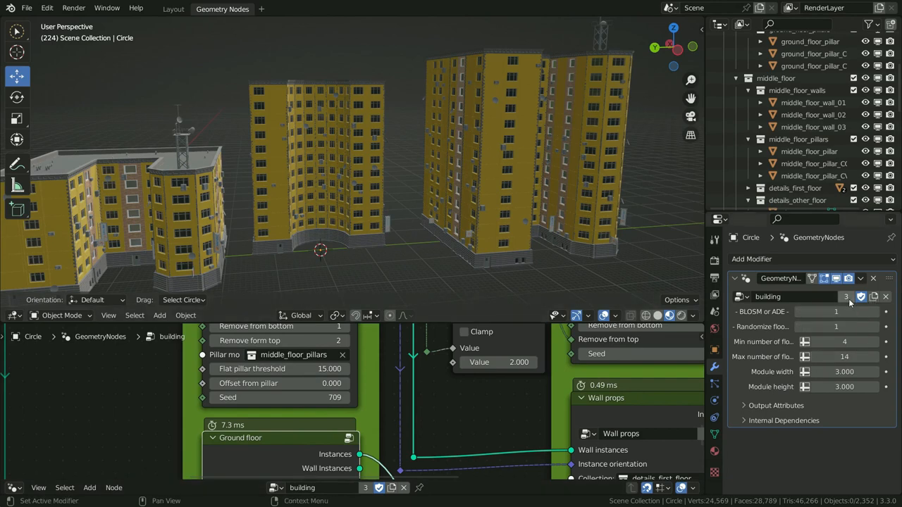
{"action": "mouse_move", "coordinate": [846, 297]}
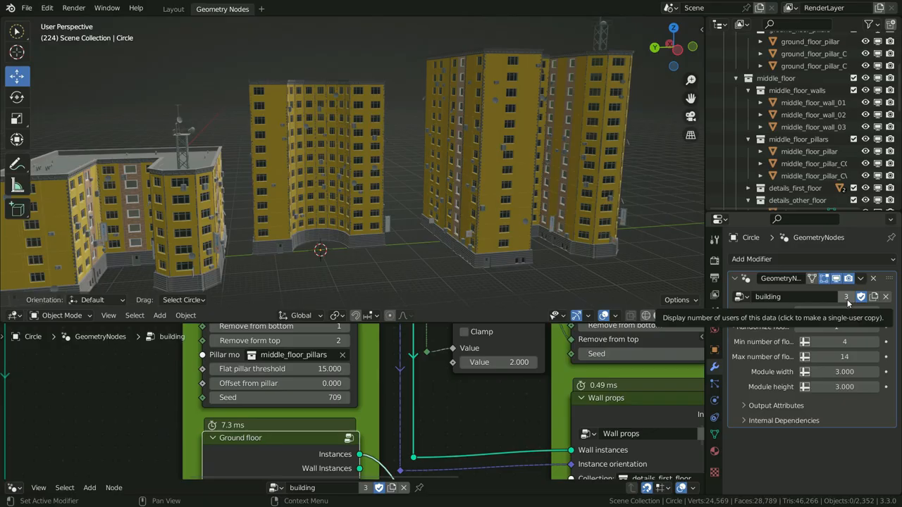
Make the curved building's node group single-user building.001 and drag its Seed to a new value.
{"action": "left_click", "coordinate": [846, 296]}
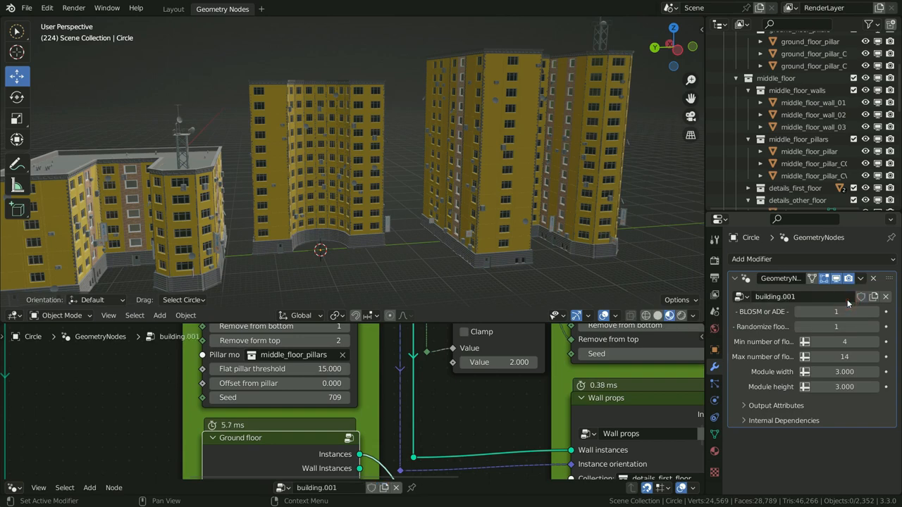
{"action": "left_click", "coordinate": [317, 169]}
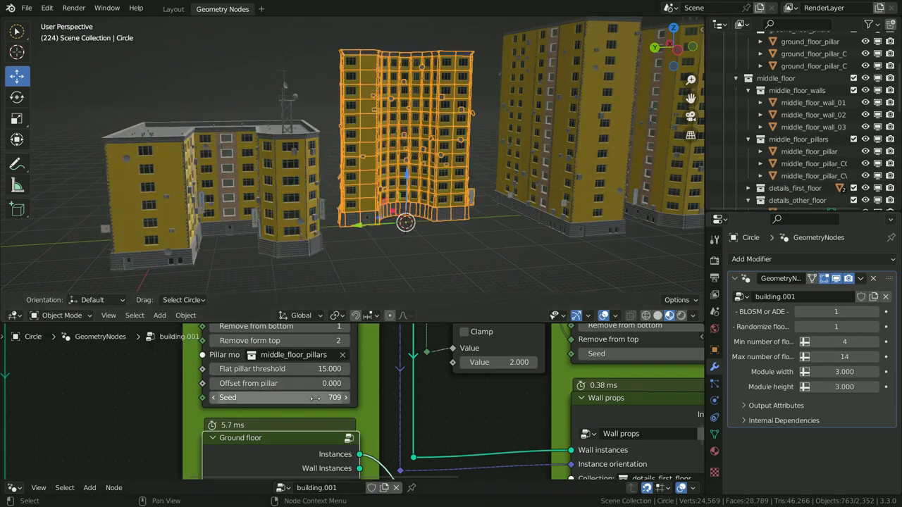
{"action": "left_click_drag", "start_coordinate": [314, 396], "coordinate": [331, 396]}
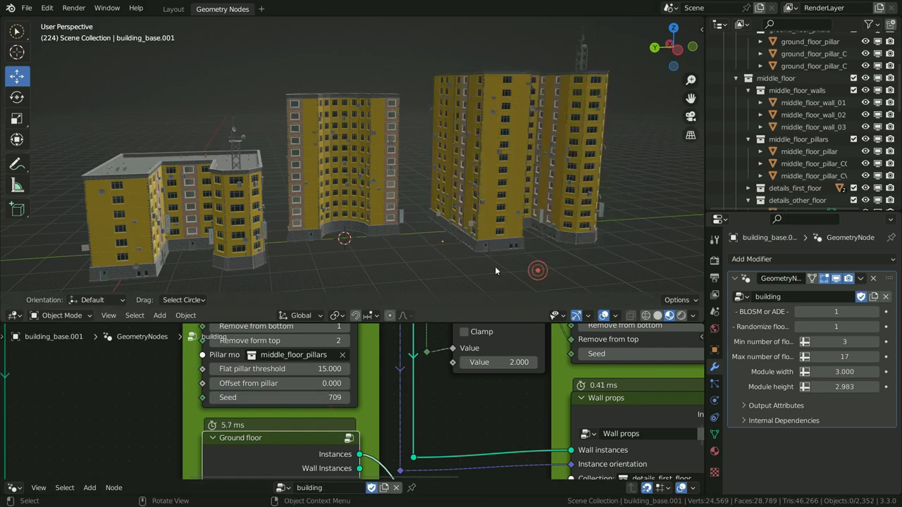
{"action": "mouse_move", "coordinate": [661, 158]}
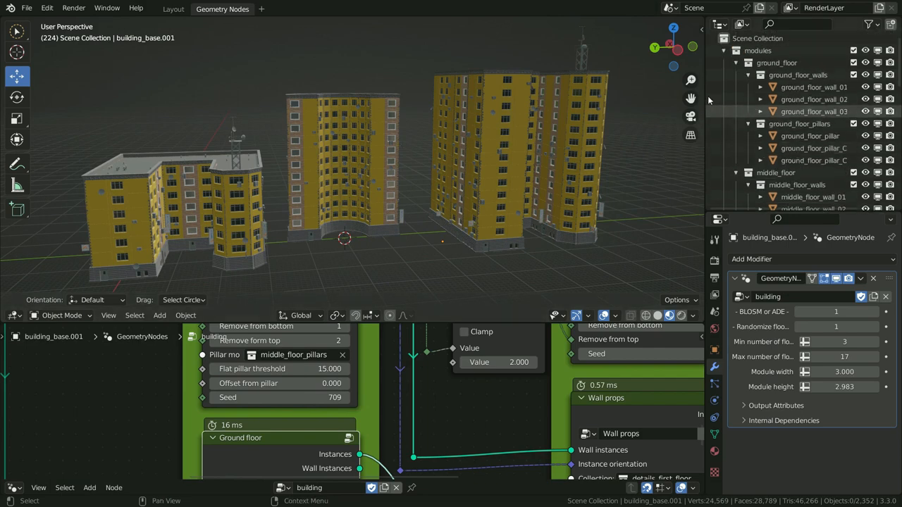
Duplicate the modules collection as modules.001 and set the wall module to middle_floor_walls.001.
{"action": "left_click", "coordinate": [725, 50]}
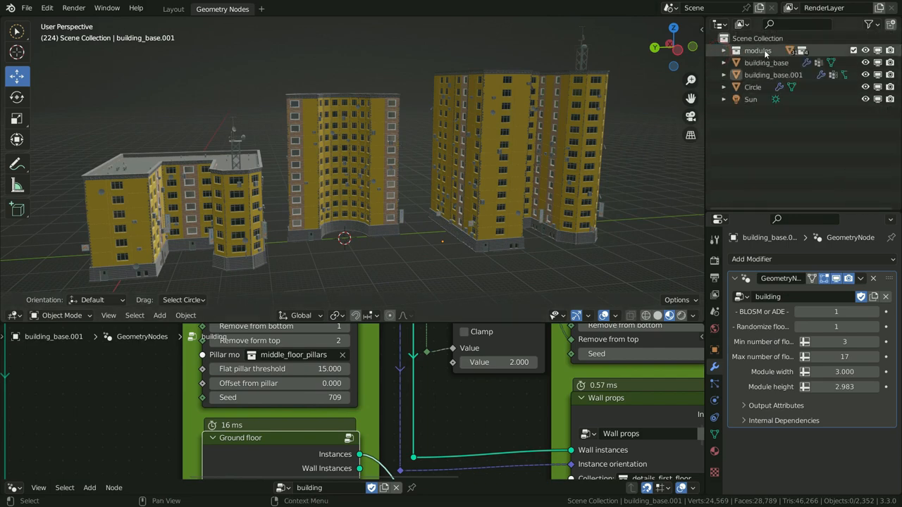
{"action": "right_click", "coordinate": [758, 50]}
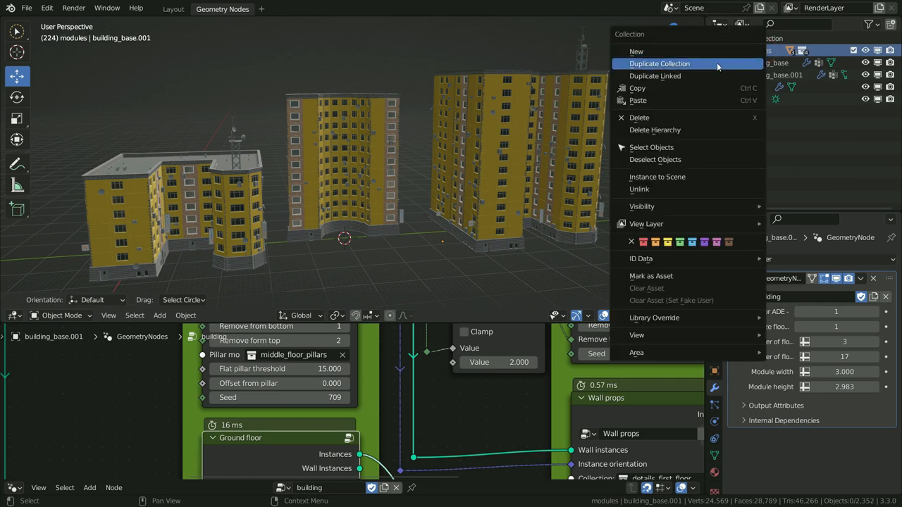
{"action": "left_click", "coordinate": [659, 63]}
{"action": "type", "text": "middle"}
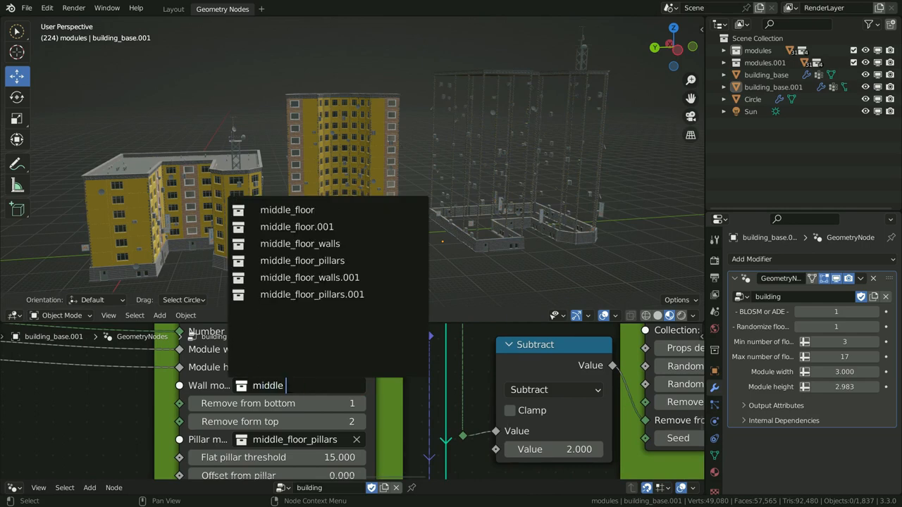
{"action": "left_click", "coordinate": [310, 277]}
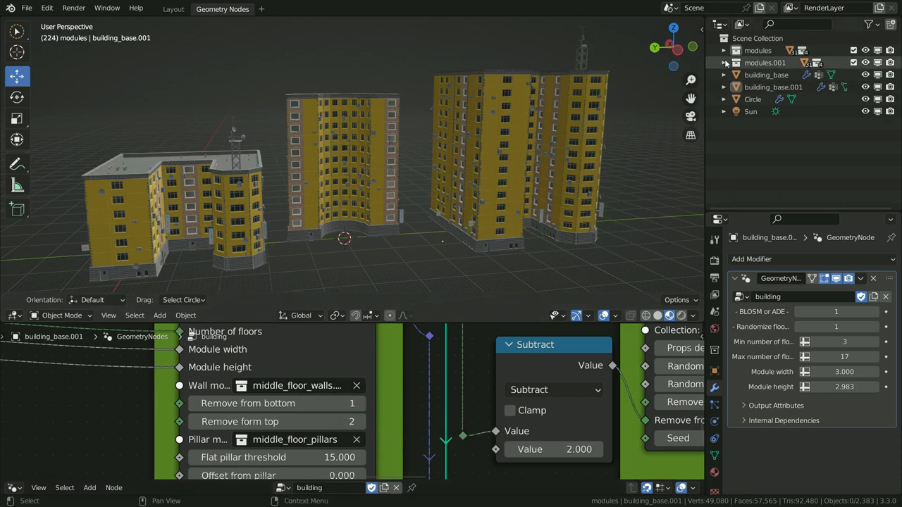
{"action": "left_click", "coordinate": [724, 63]}
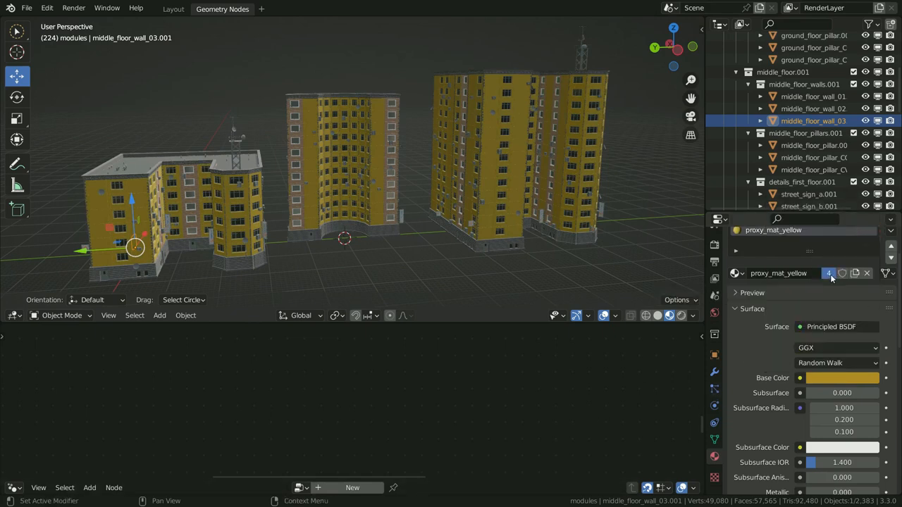
Make middle_floor_wall_03.001's material single-user and set its Base Color to deep blue.
{"action": "left_click", "coordinate": [829, 273]}
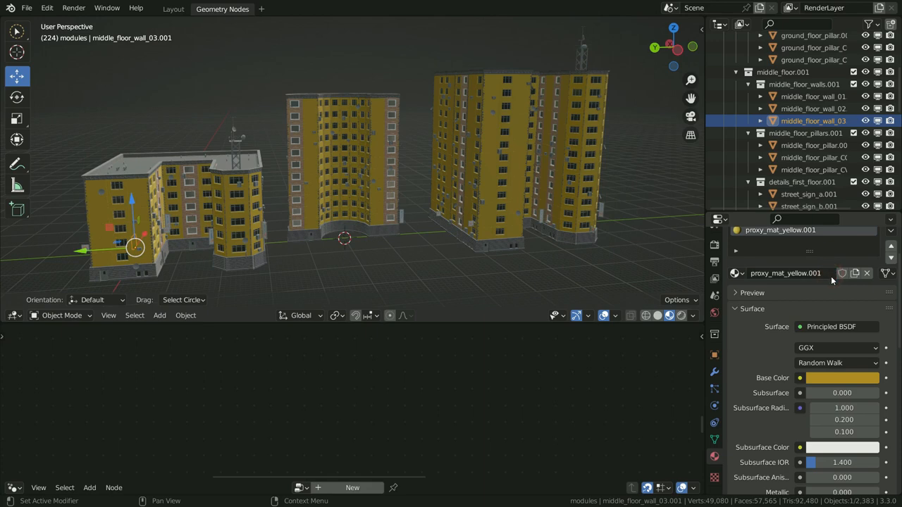
{"action": "left_click", "coordinate": [841, 377]}
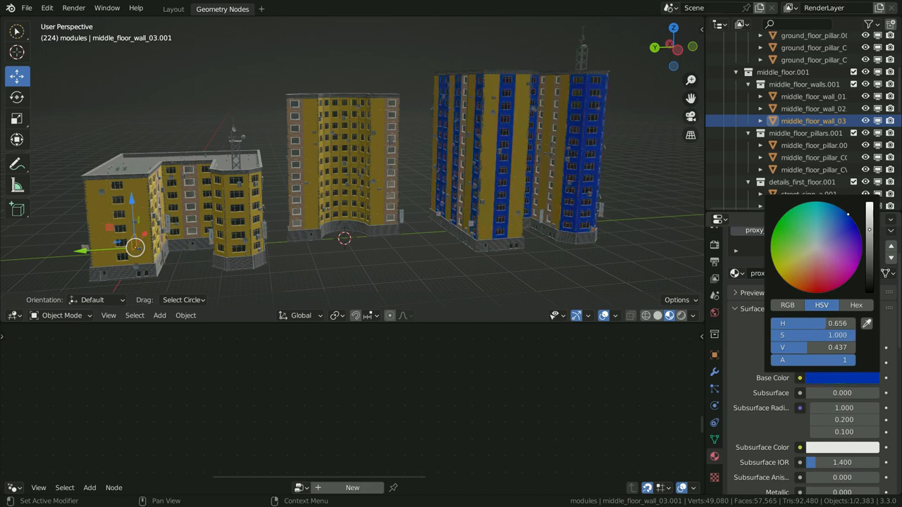
{"action": "left_click", "coordinate": [807, 252]}
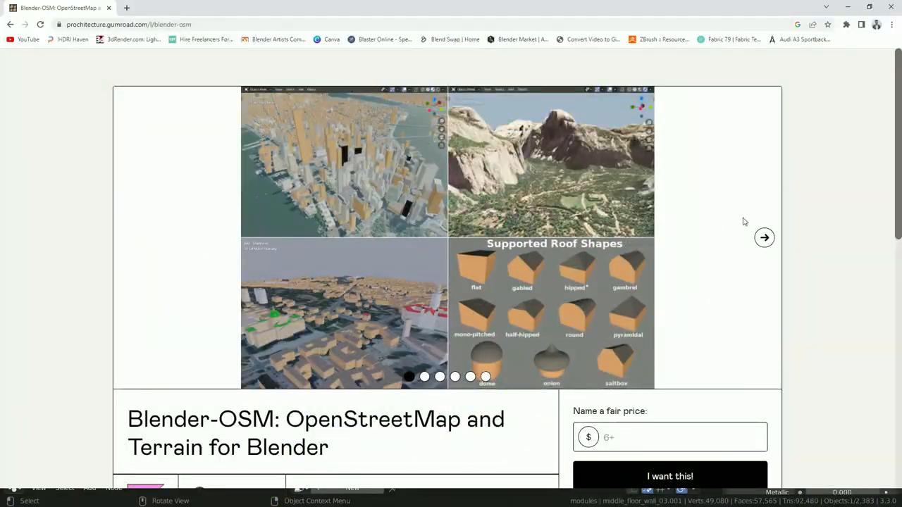
Browse two more Blender-OSM product images on Gumroad, then scroll down the page.
{"action": "left_click", "coordinate": [764, 238]}
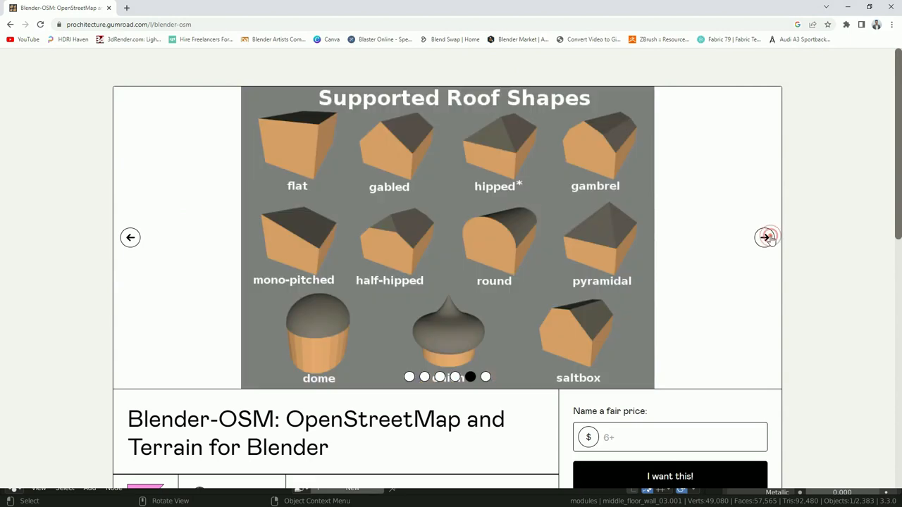
{"action": "left_click", "coordinate": [766, 236]}
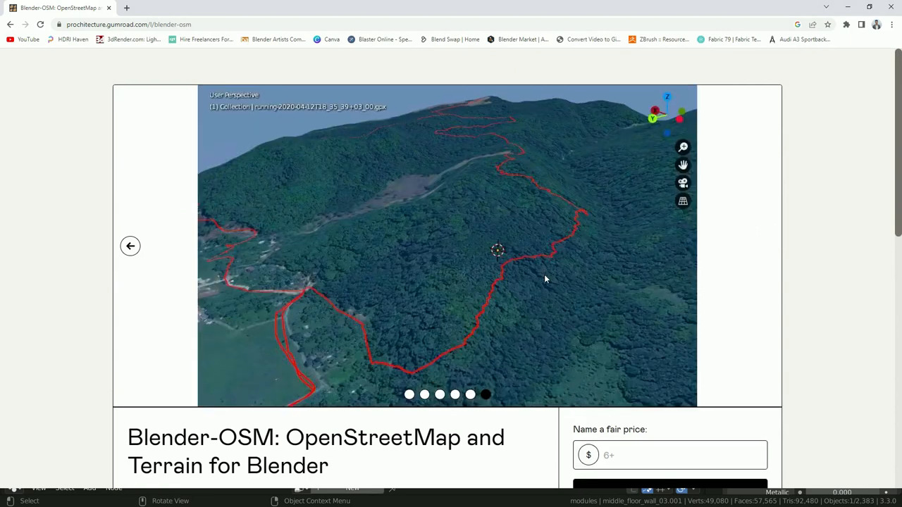
{"action": "scroll", "scroll_direction": "down", "scroll_amount": 3}
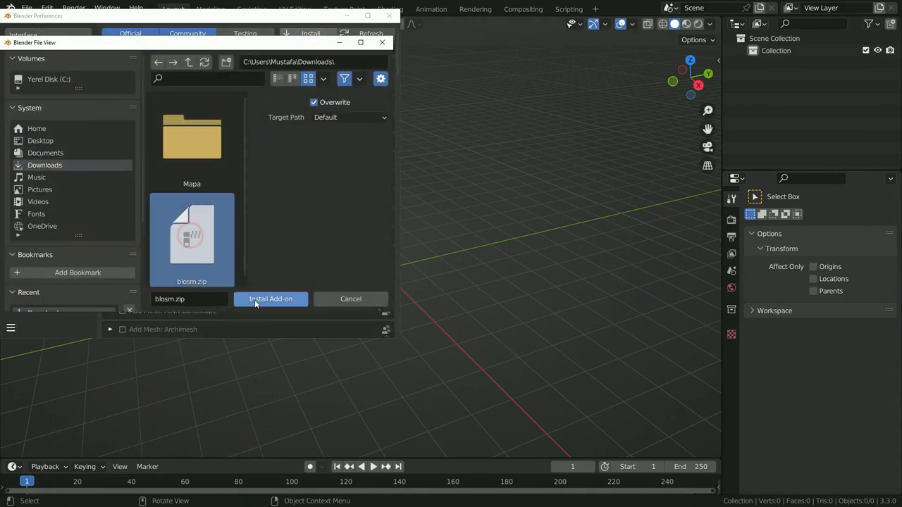
Install blosm.zip with Desktop\Maps as its data directory, then close Preferences.
{"action": "left_click", "coordinate": [271, 299]}
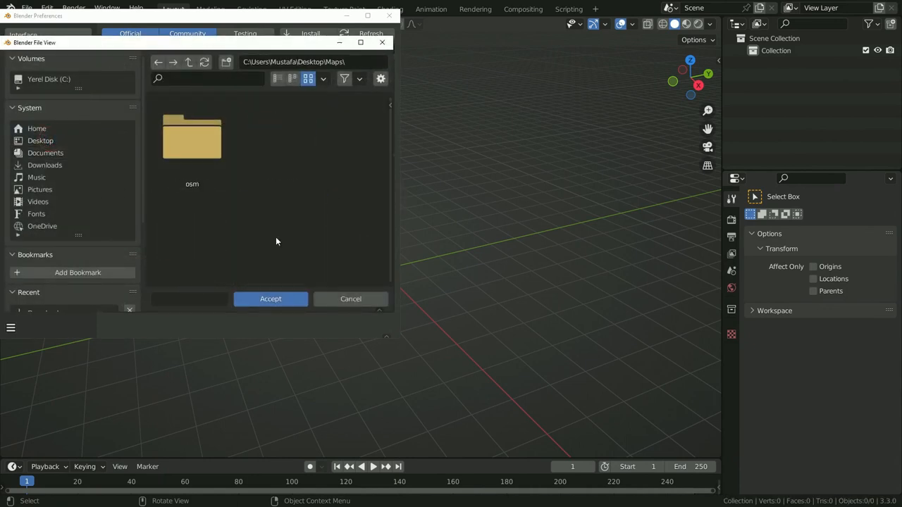
{"action": "left_click", "coordinate": [271, 299]}
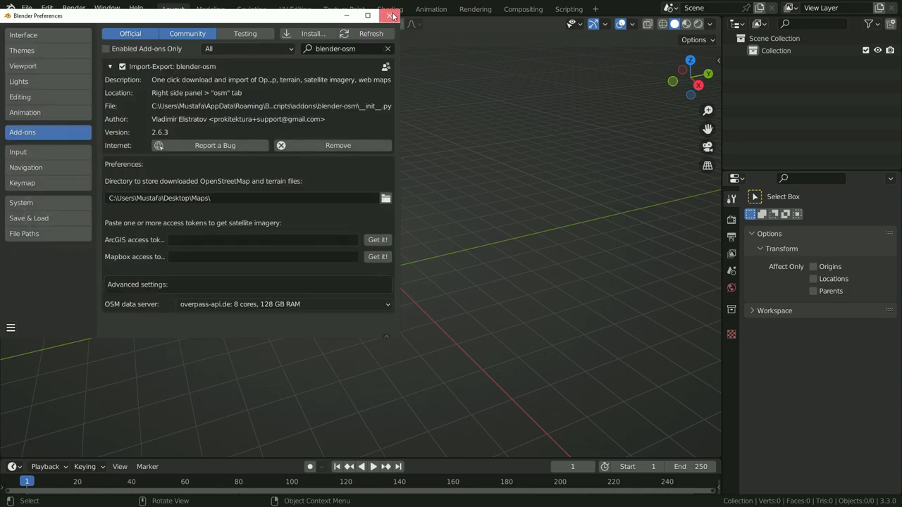
{"action": "left_click", "coordinate": [392, 16]}
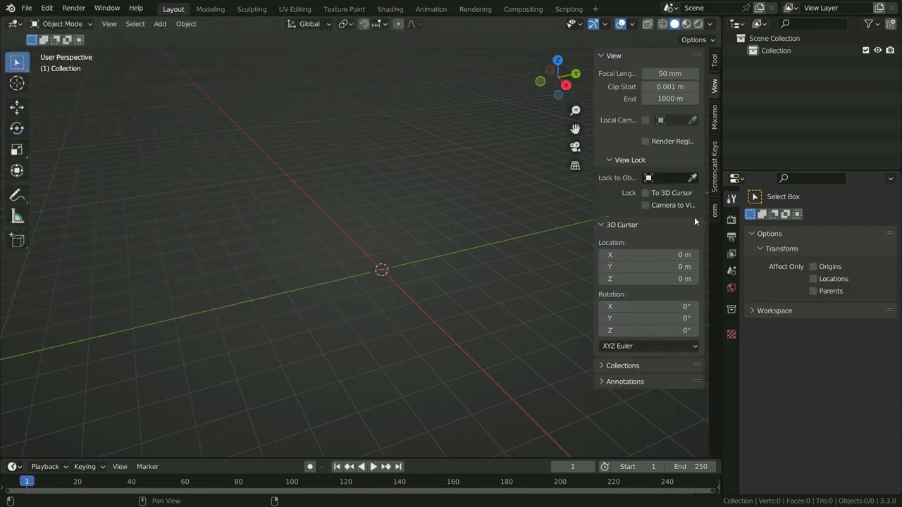
Show the osm sidebar panel and launch the extent-selection web map.
{"action": "left_click", "coordinate": [731, 208]}
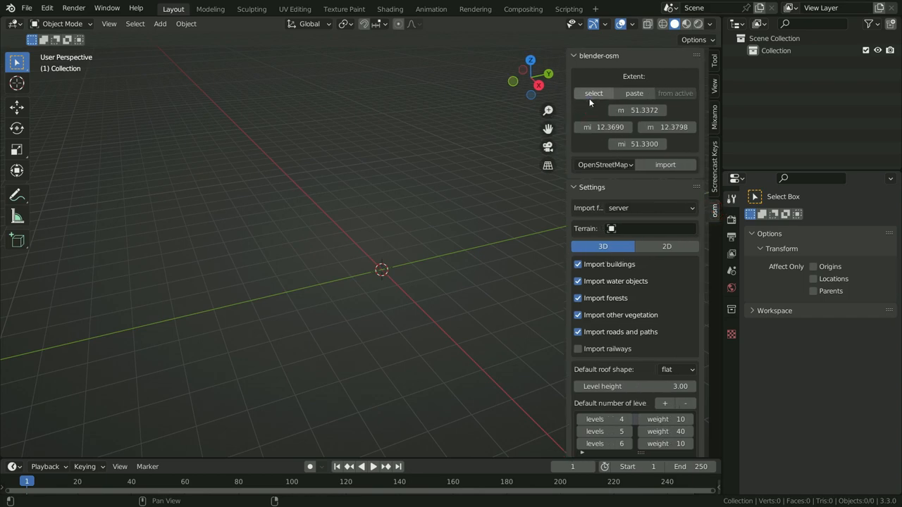
{"action": "left_click", "coordinate": [593, 93]}
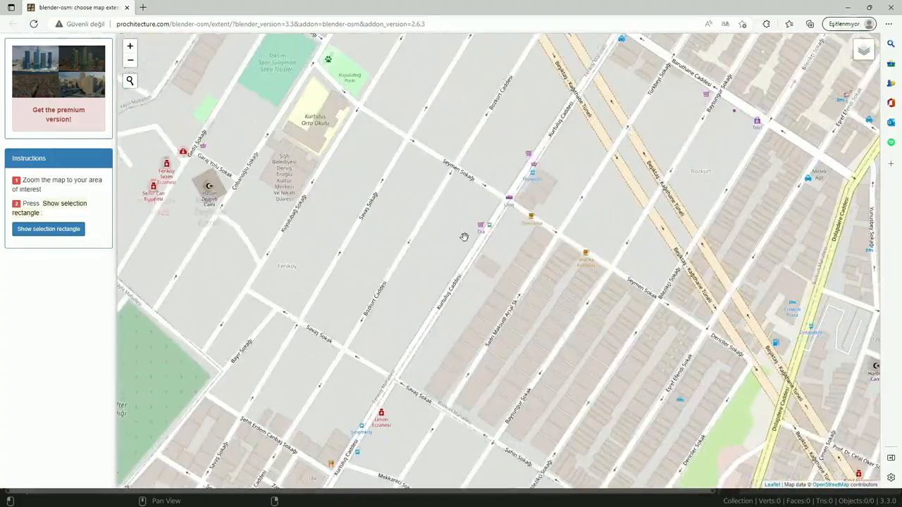
Frame a 0.6 × 0.4 km Feriköy area with the selection rectangle and copy its coordinates.
{"action": "left_click", "coordinate": [48, 228]}
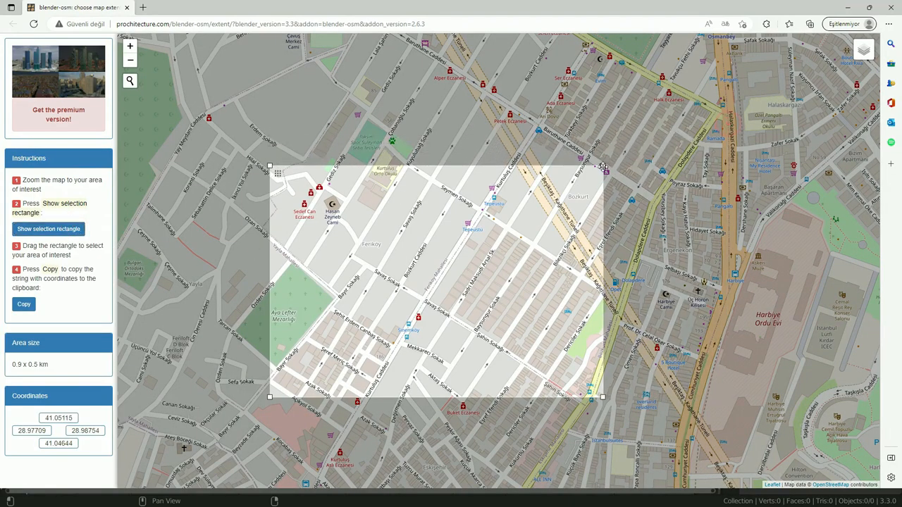
{"action": "left_click_drag", "start_coordinate": [602, 167], "coordinate": [573, 210]}
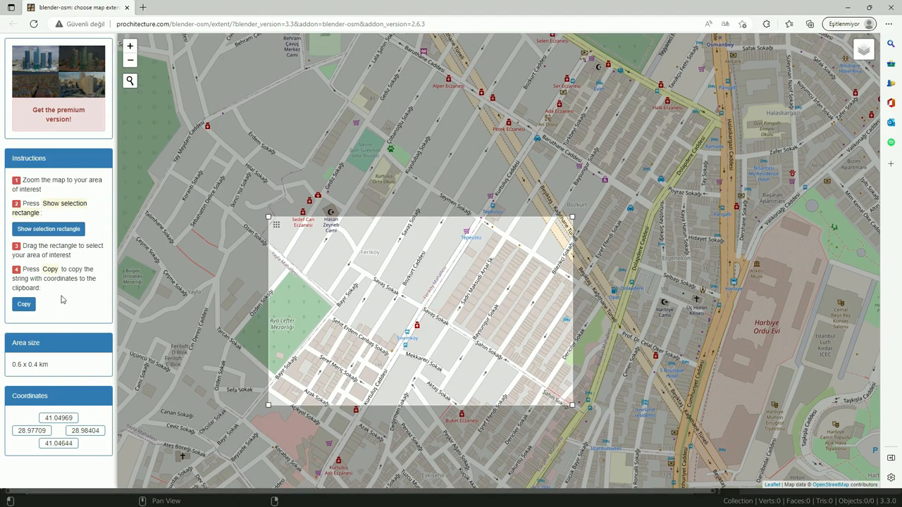
{"action": "left_click", "coordinate": [24, 303]}
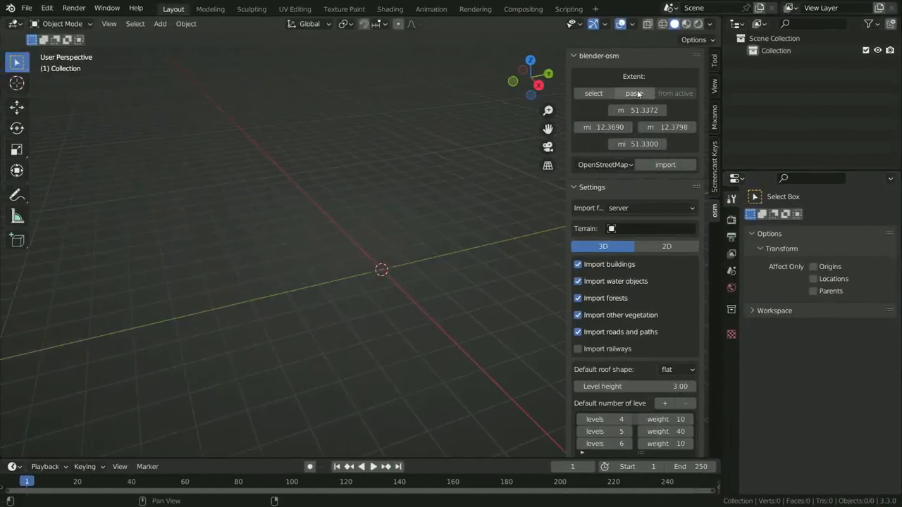
Paste the extent, choose 2D without water features, use the building node group, and import.
{"action": "left_click", "coordinate": [633, 93]}
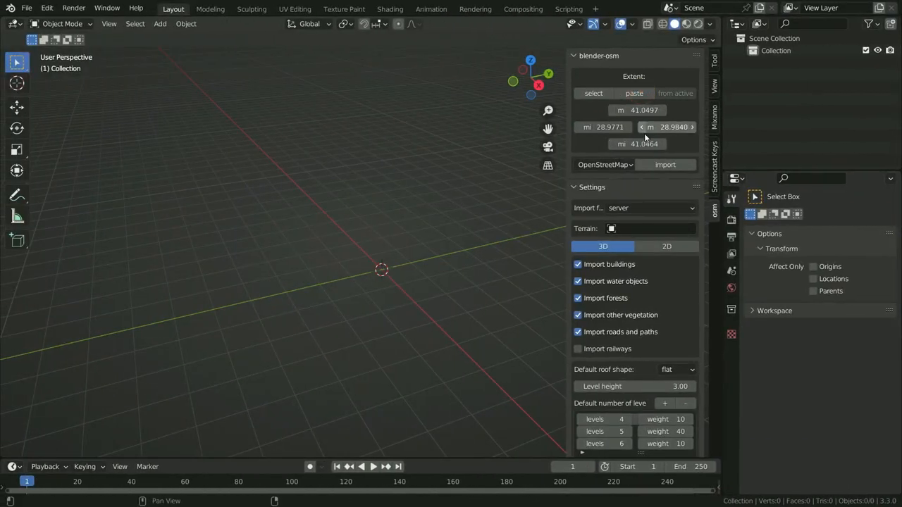
{"action": "left_click", "coordinate": [666, 246]}
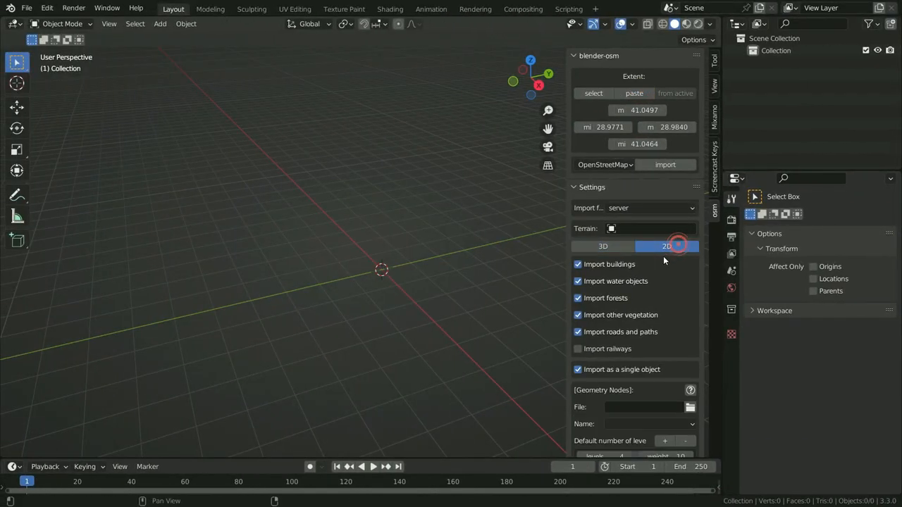
{"action": "left_click", "coordinate": [667, 246]}
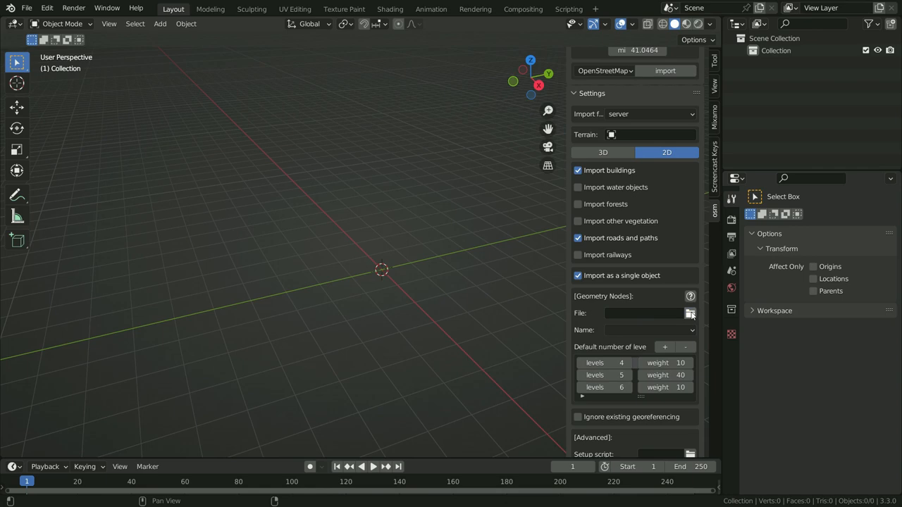
{"action": "left_click", "coordinate": [689, 313]}
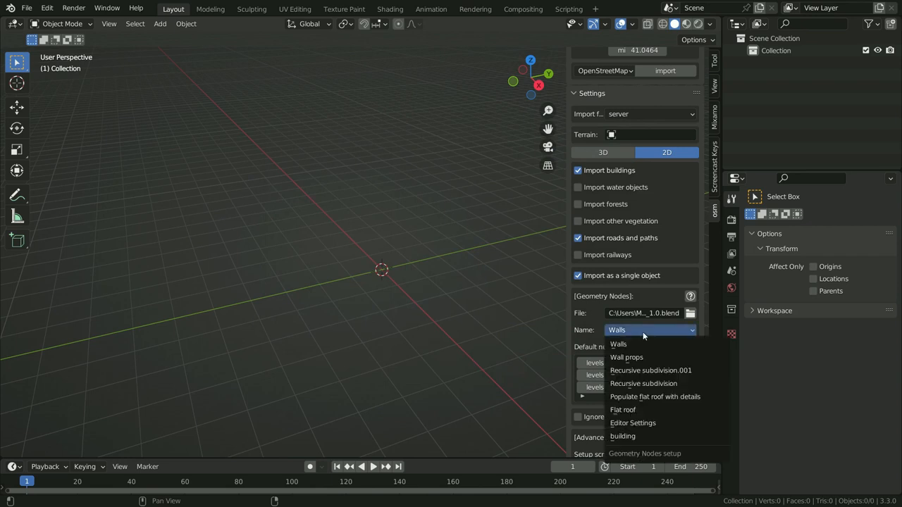
{"action": "left_click", "coordinate": [622, 436]}
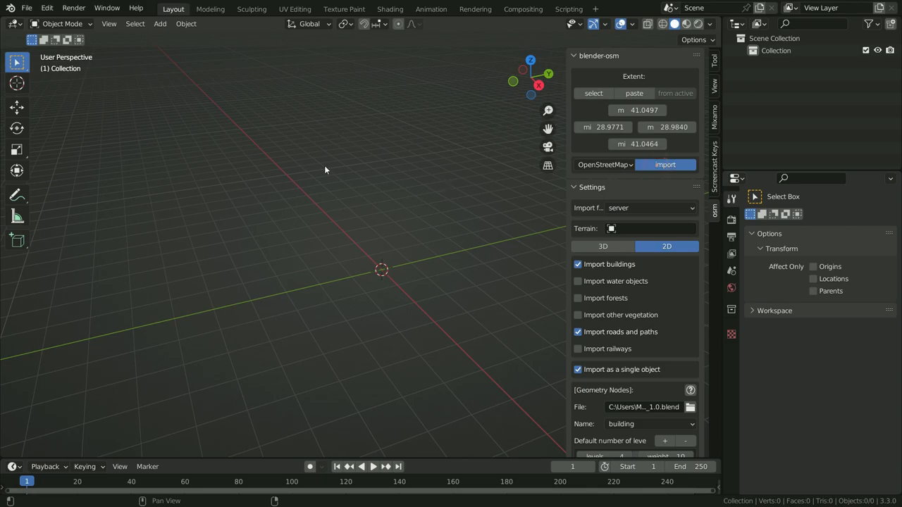
{"action": "left_click", "coordinate": [665, 164]}
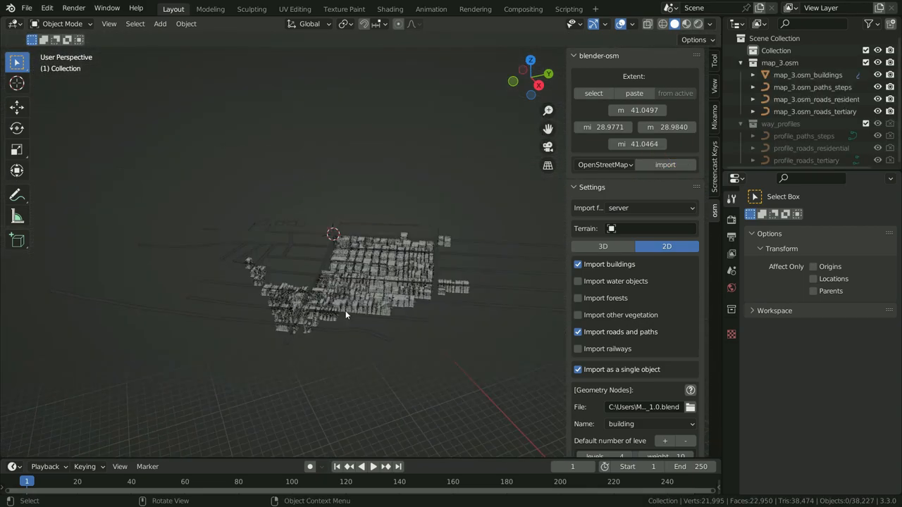